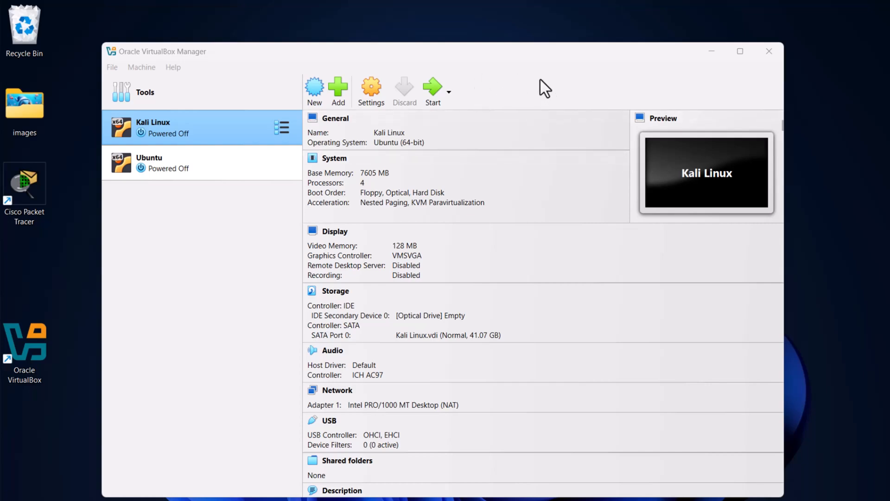
mouse_move(515, 72)
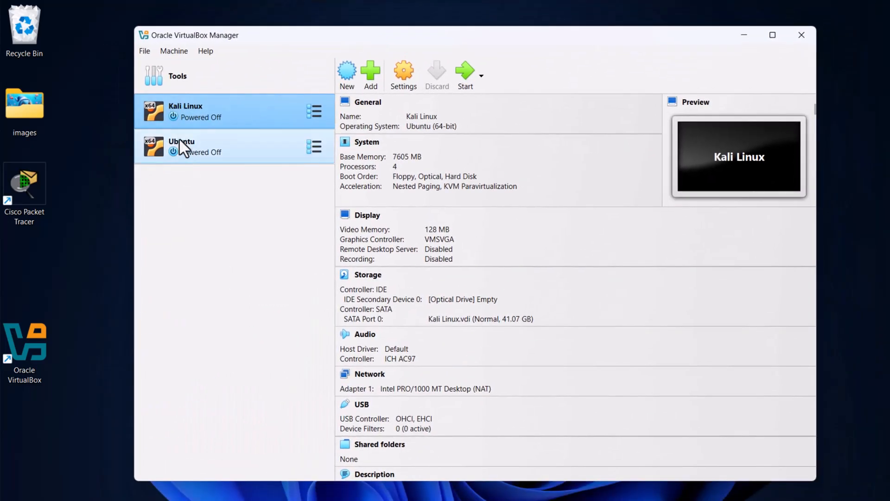
mouse_move(211, 158)
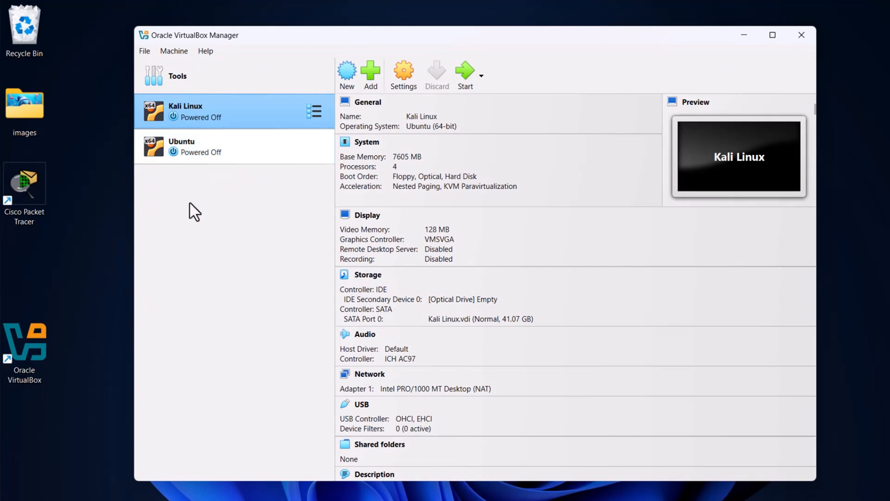
mouse_move(280, 434)
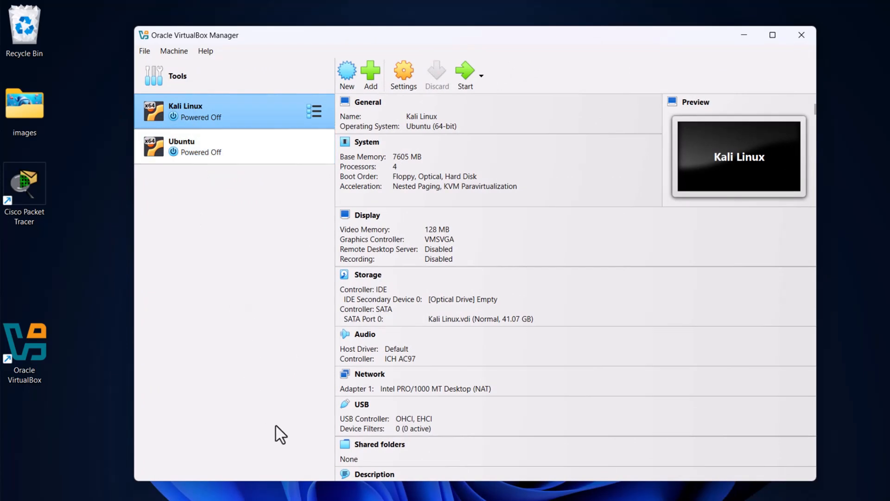
mouse_move(369, 451)
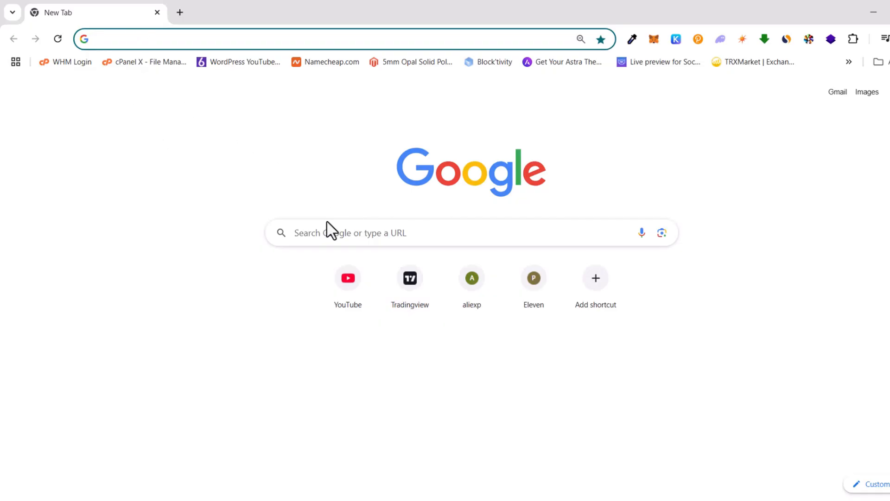
Search Google for 'download windows 11' and open Microsoft's Download Windows 11 result
left_click(398, 232)
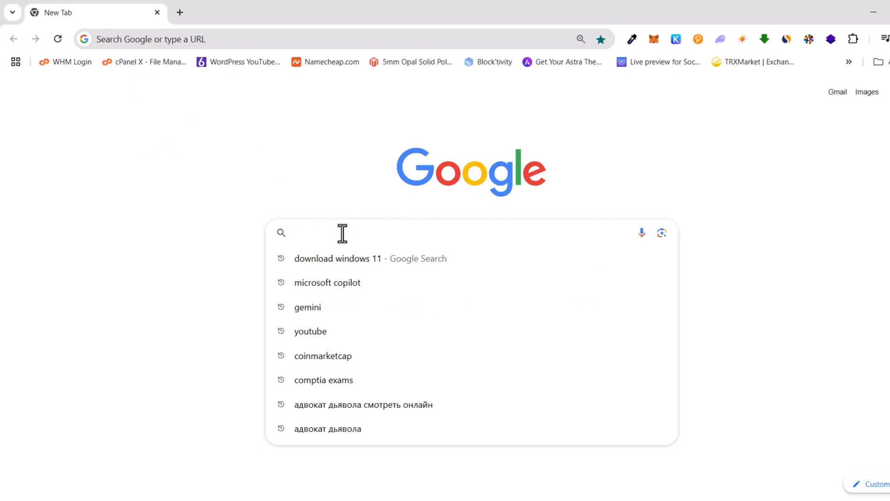
left_click(336, 258)
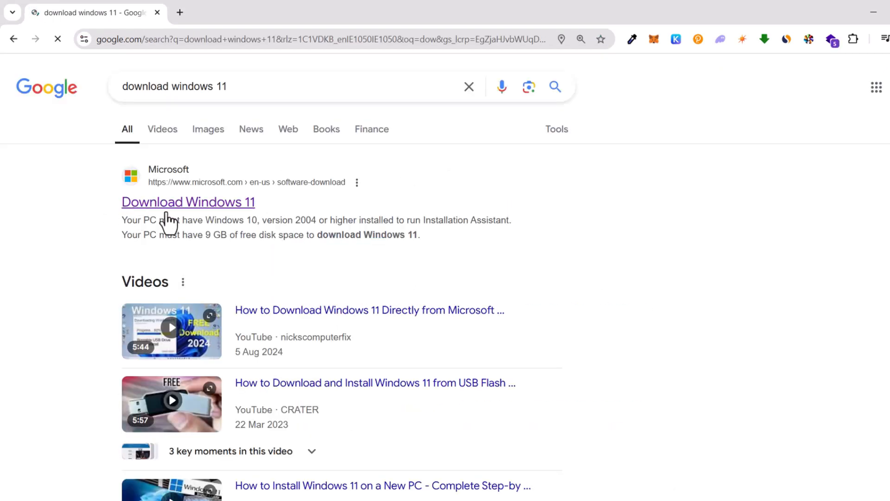
mouse_move(233, 208)
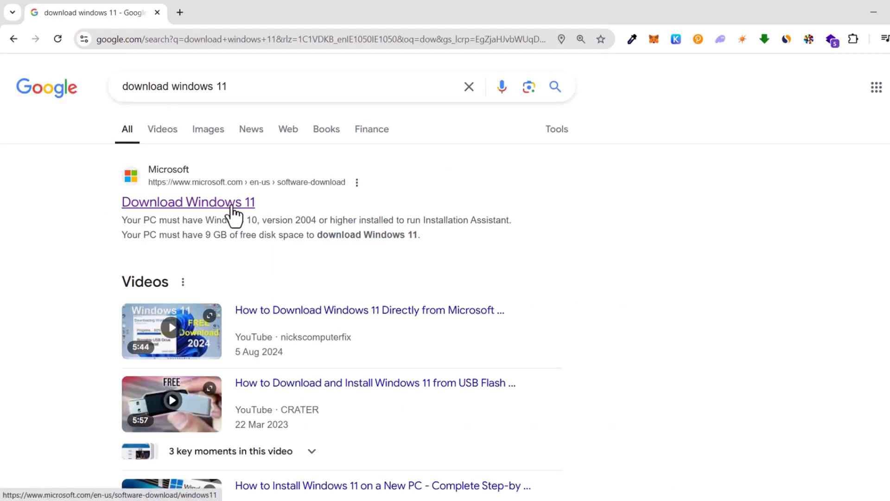
left_click(188, 201)
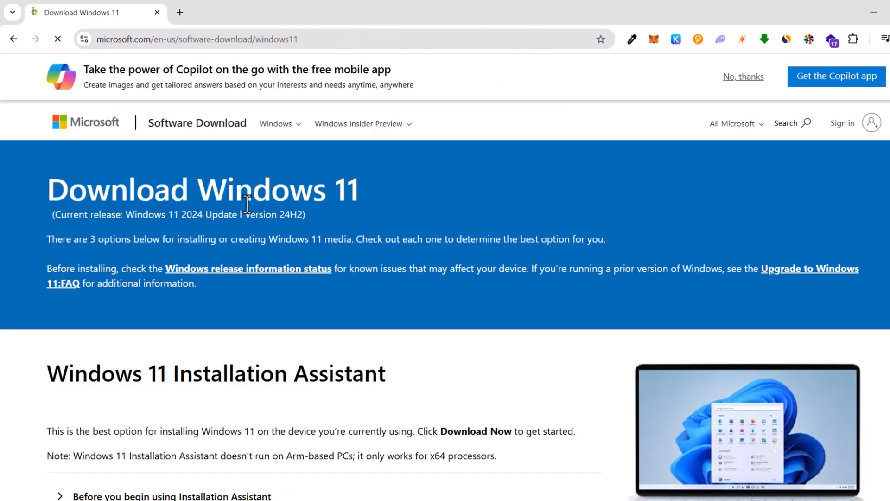
Choose the Windows 11 multi-edition ISO for x64 devices and confirm it
scroll("down", 3)
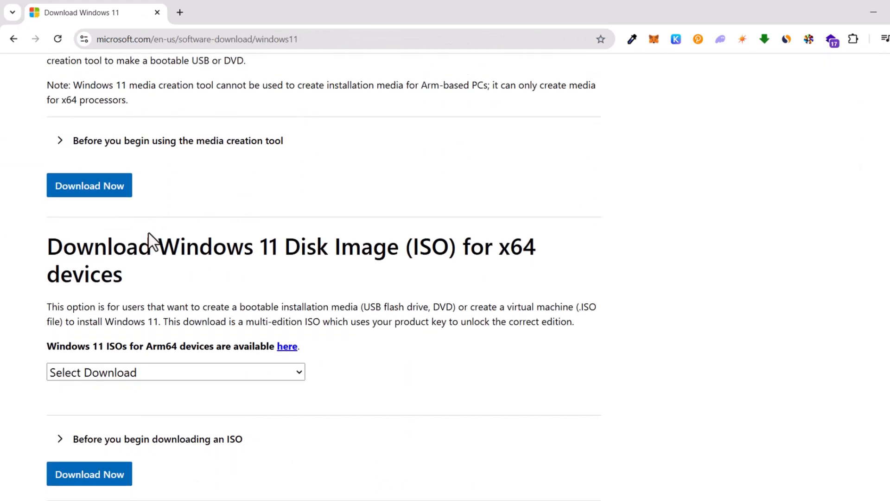
mouse_move(385, 255)
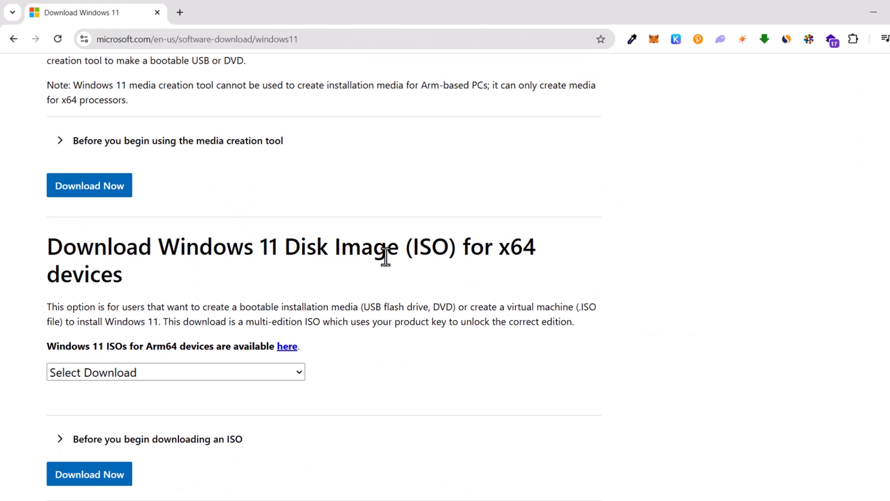
mouse_move(443, 278)
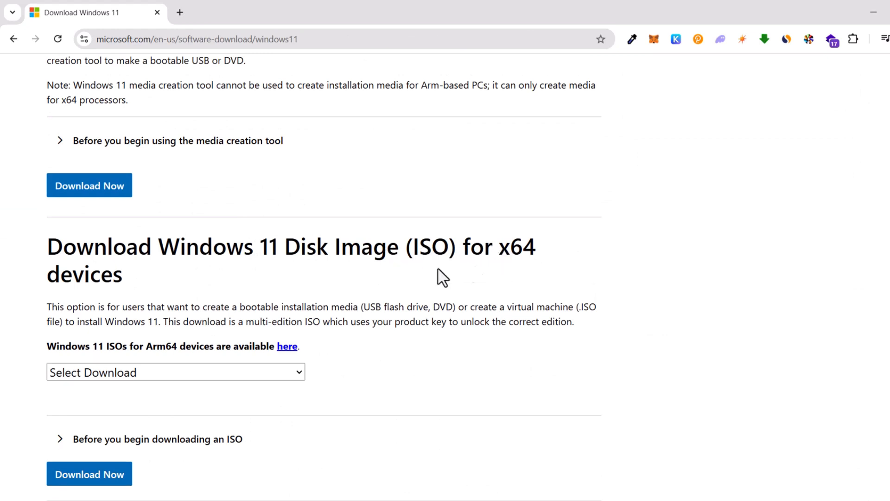
scroll("down", 3)
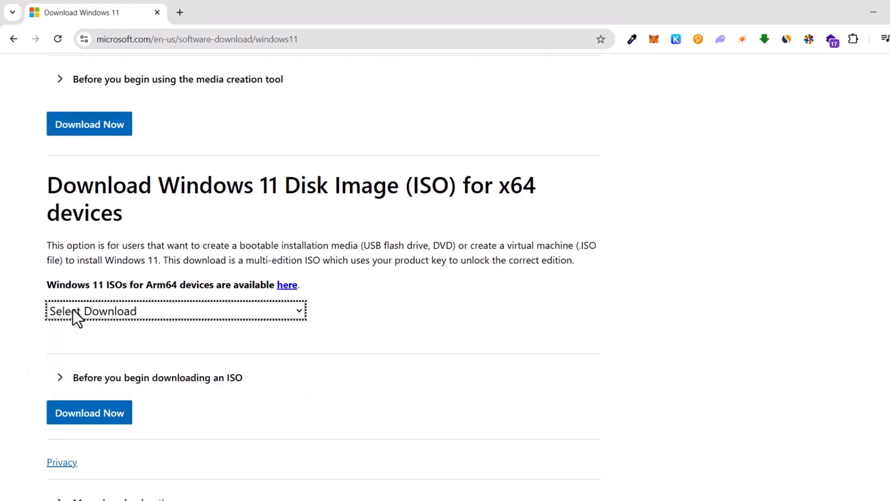
left_click(176, 310)
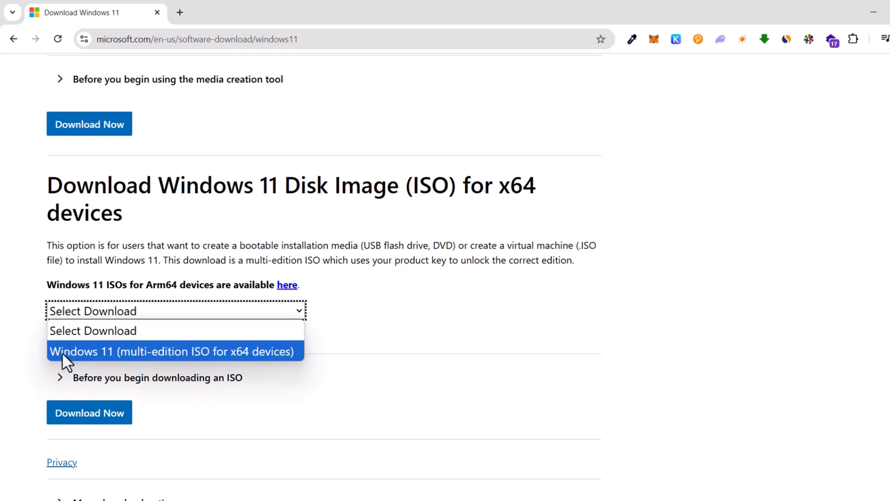
mouse_move(196, 365)
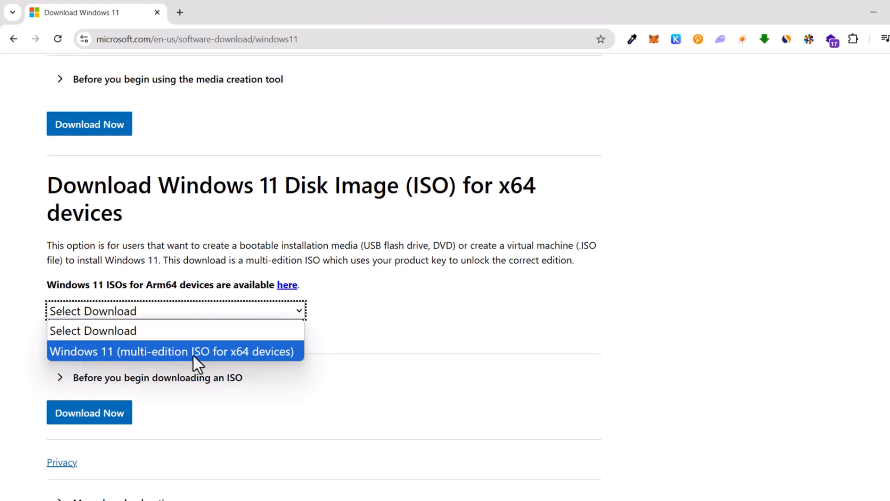
mouse_move(244, 361)
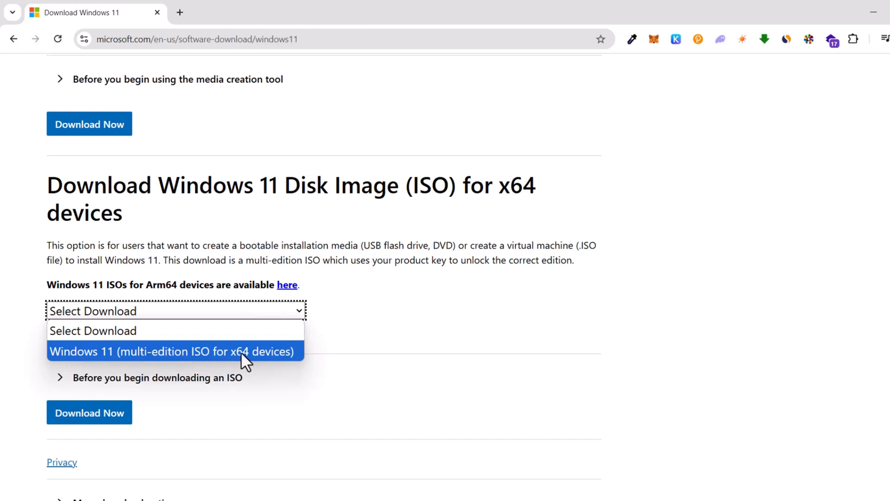
left_click(172, 350)
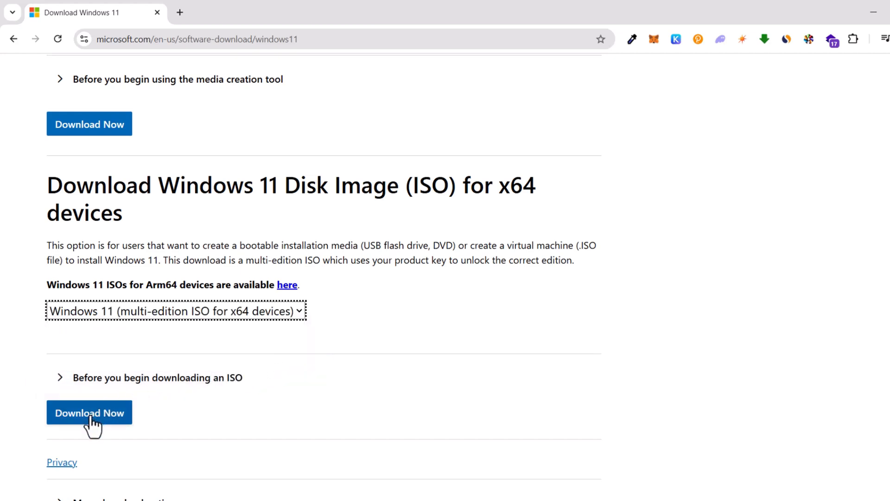
left_click(89, 412)
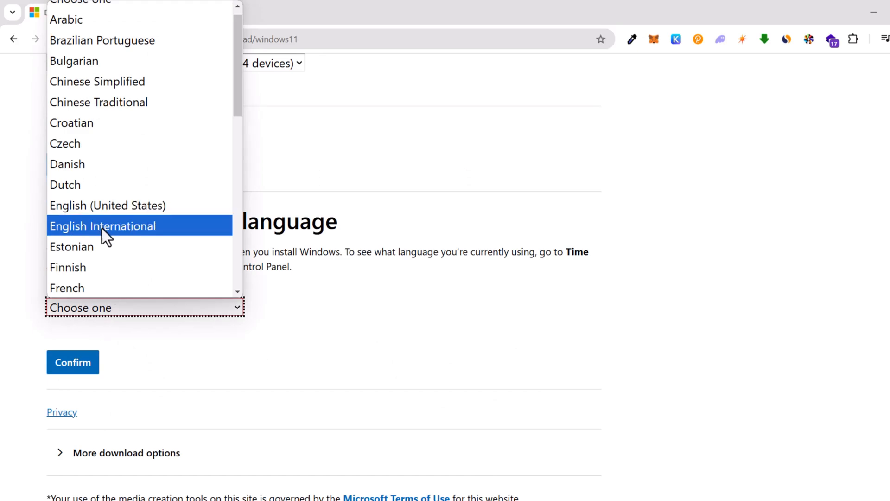
Pick English International as the language and start the 64-bit ISO download
left_click(103, 225)
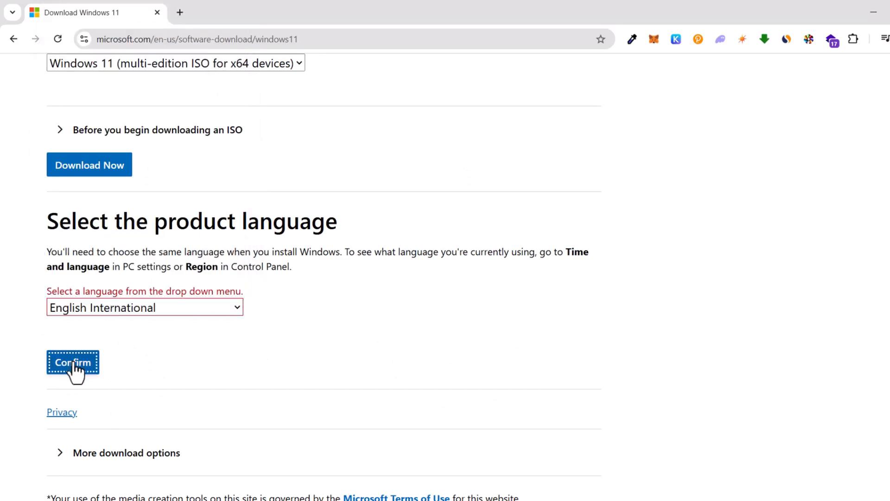
left_click(73, 362)
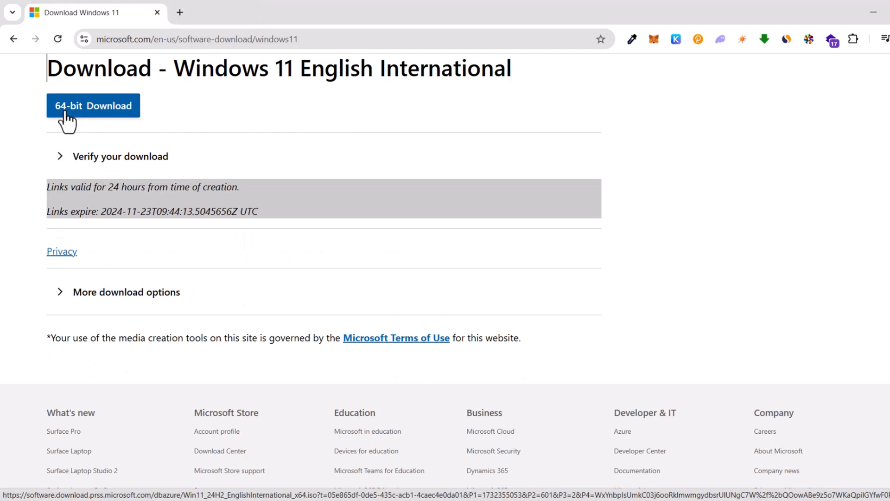
left_click(93, 105)
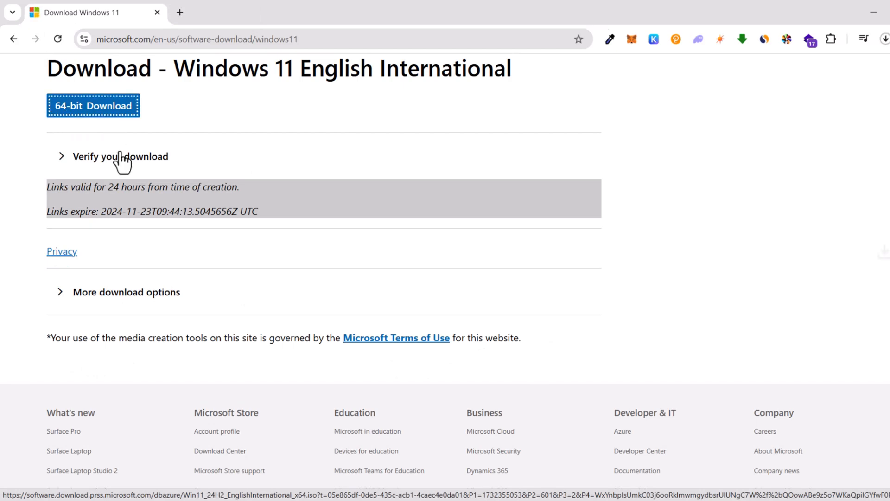
mouse_move(878, 92)
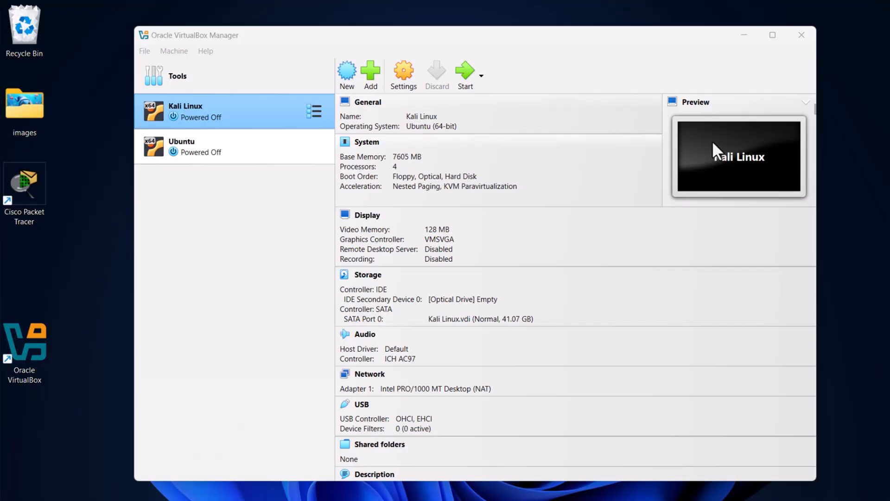
mouse_move(195, 52)
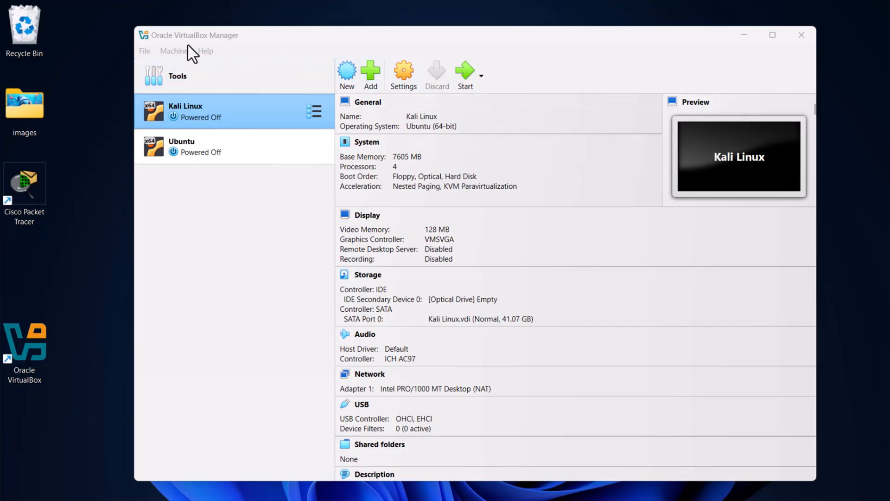
mouse_move(380, 77)
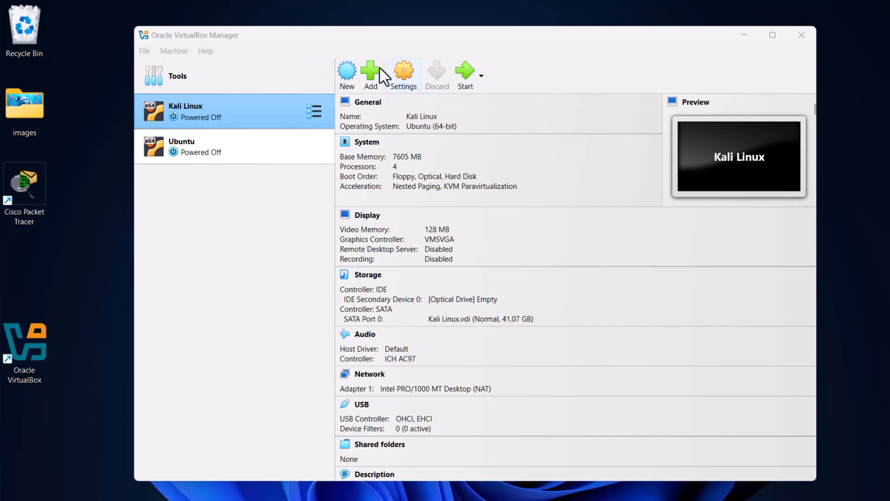
Start the Create Virtual Machine wizard from the Manager toolbar
left_click(347, 75)
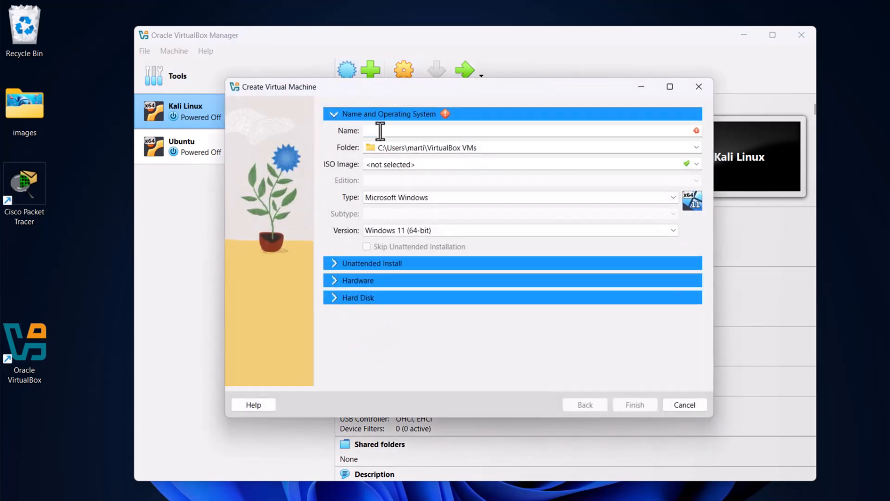
Name the machine and attach Win11_24H2_EnglishInternational_x64.iso as its installation image
type("Windows11")
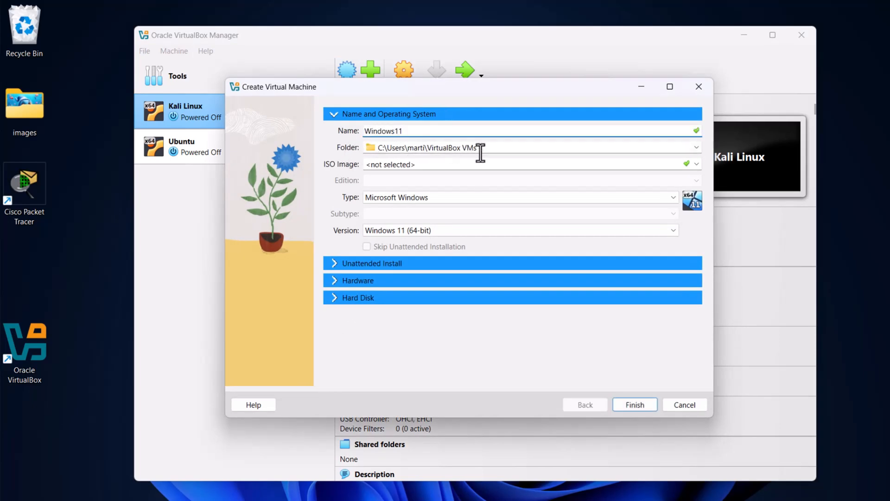
triple_click(419, 147)
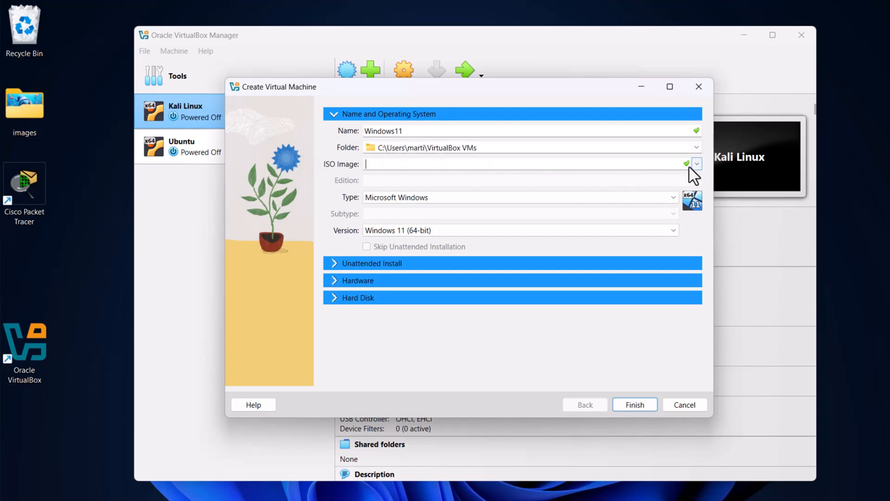
left_click(696, 163)
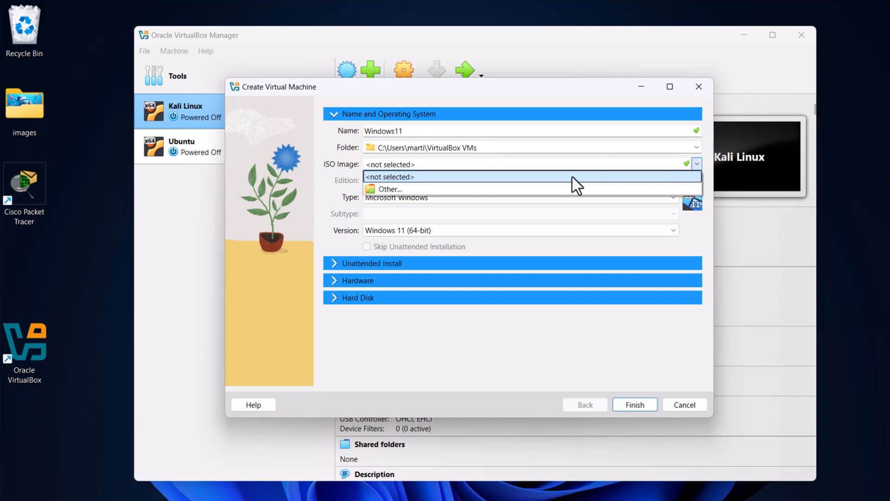
left_click(389, 188)
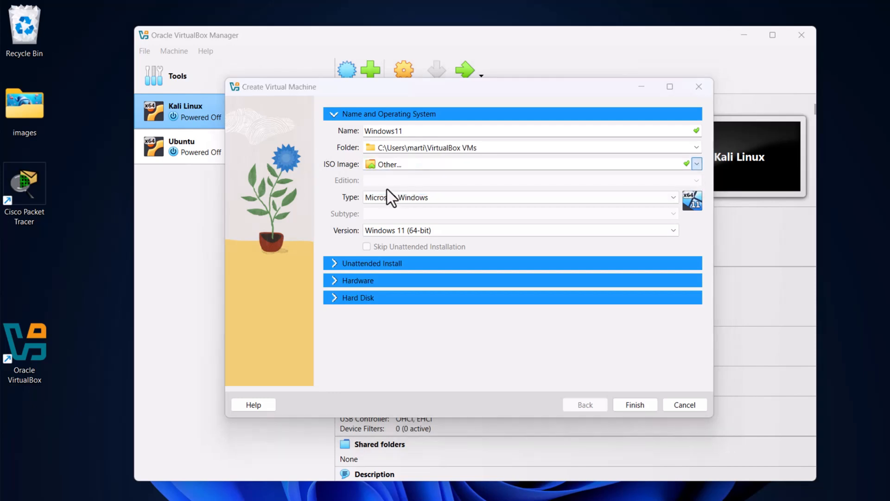
left_click(697, 164)
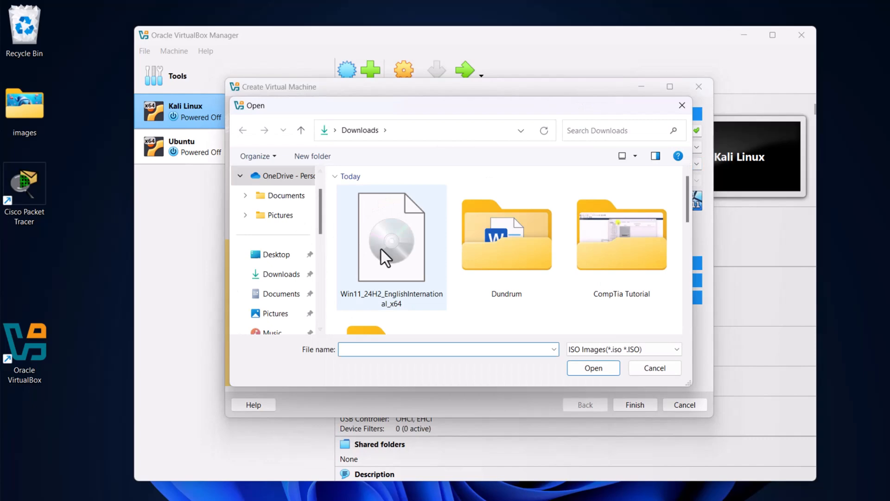
left_click(390, 235)
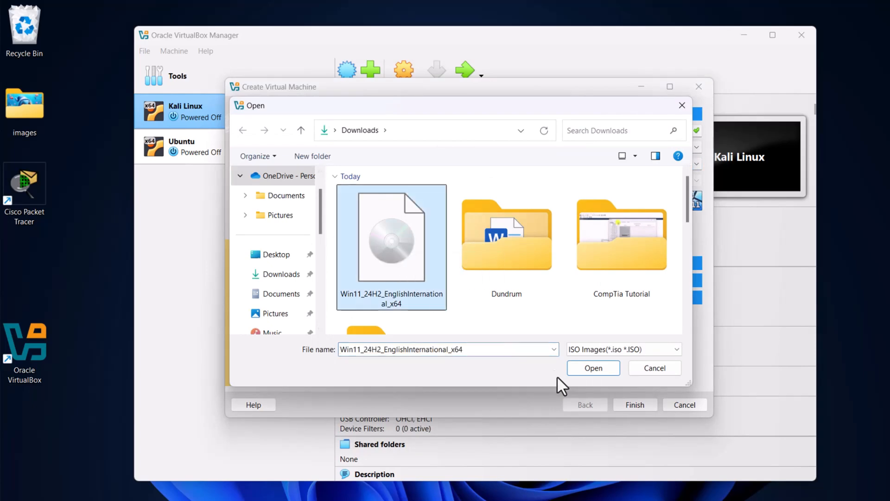
left_click(592, 367)
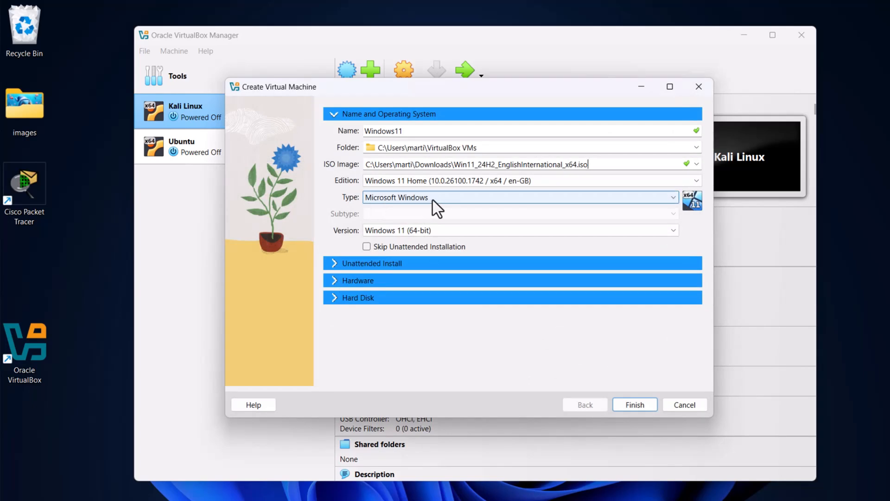
mouse_move(365, 238)
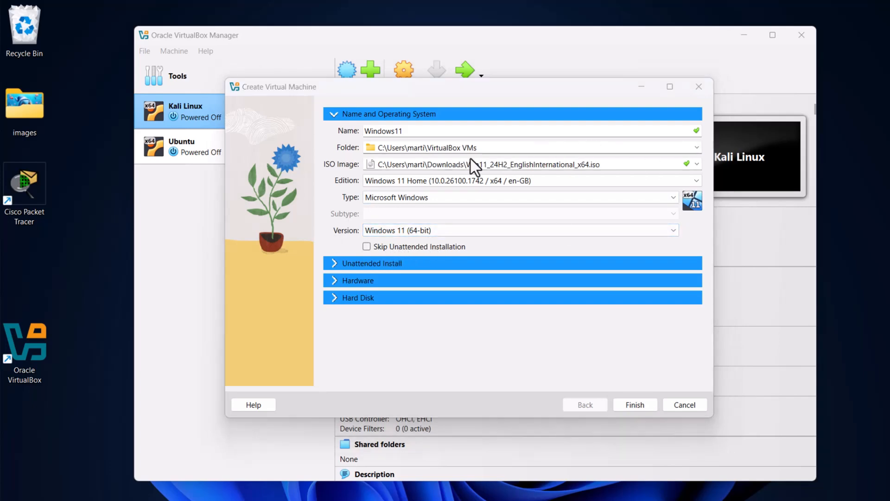
mouse_move(451, 259)
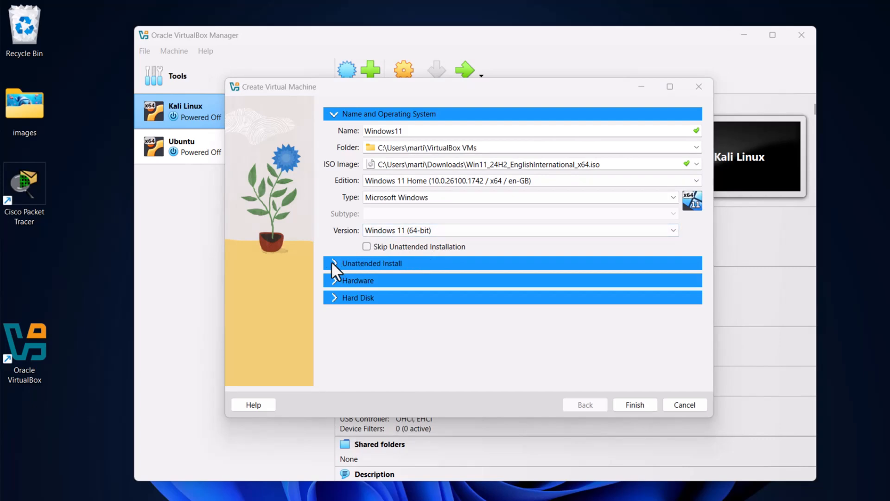
Enter 'bugati' as the unattended-install username
left_click(372, 262)
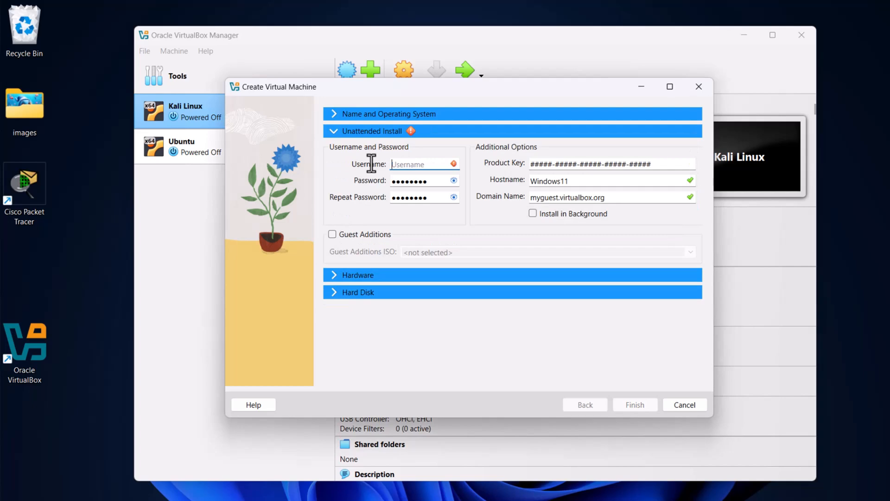
type("bugati")
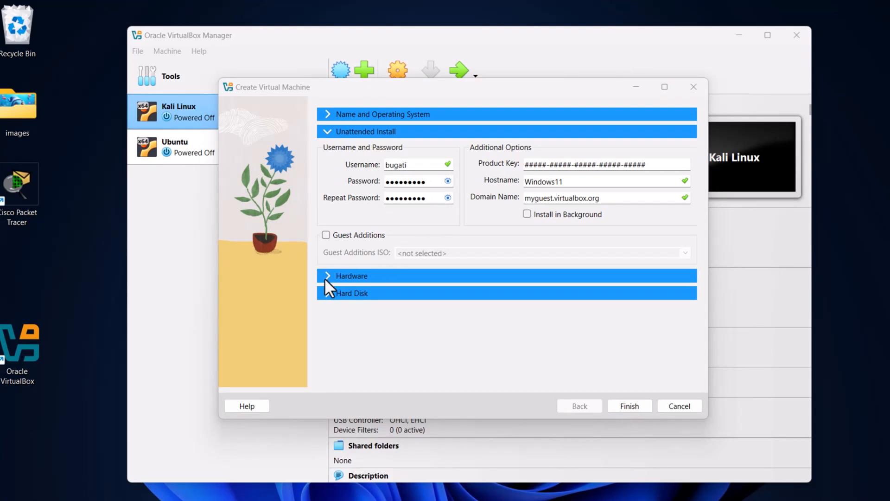
Expand the Hardware section to reach the memory and processor settings
left_click(352, 275)
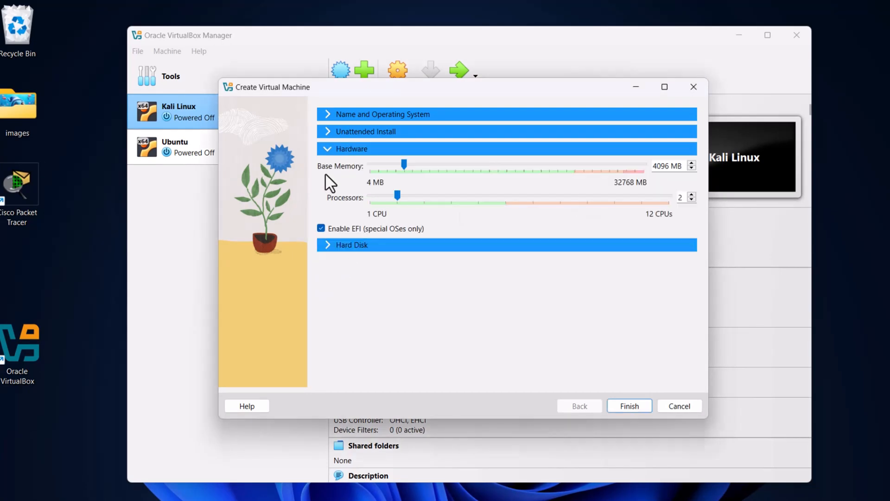
mouse_move(444, 181)
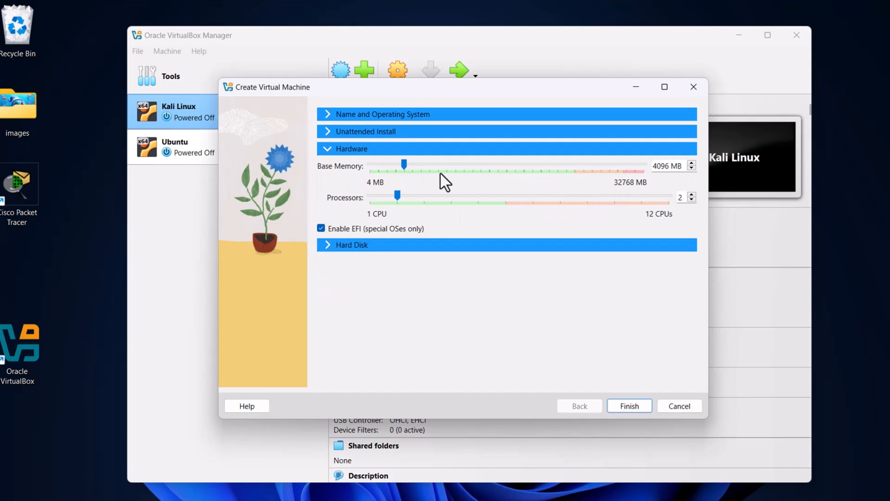
mouse_move(408, 173)
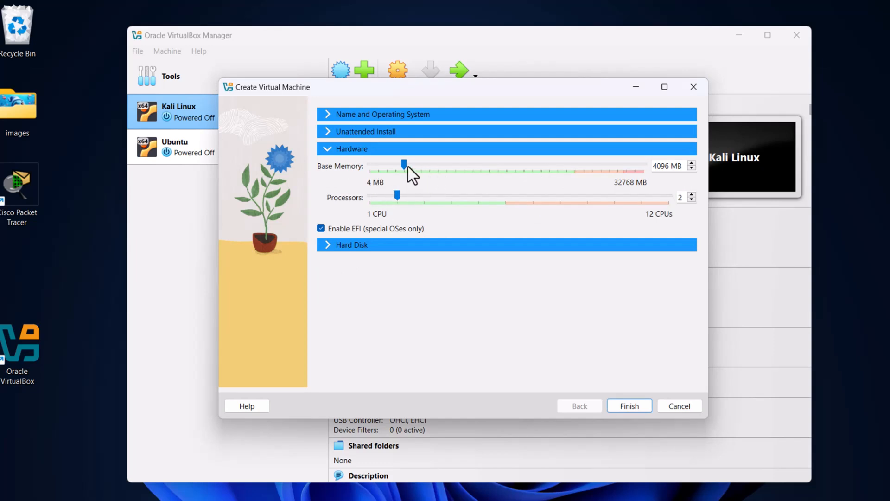
mouse_move(659, 170)
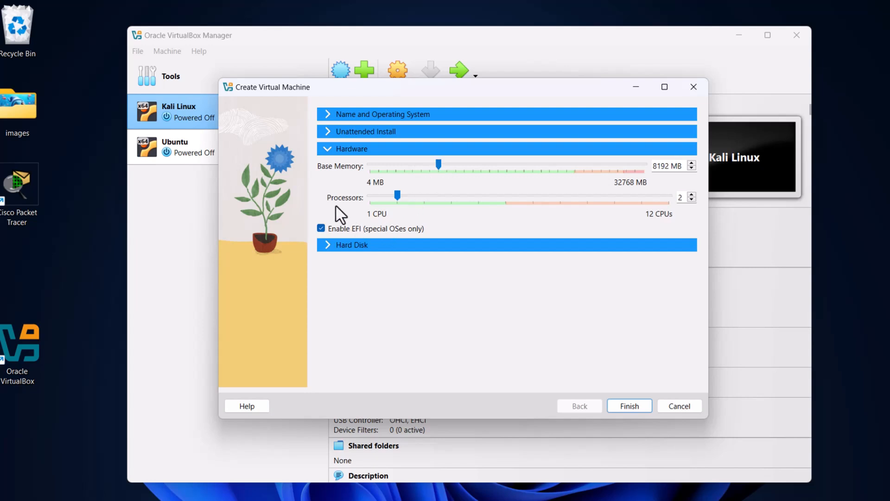
mouse_move(390, 226)
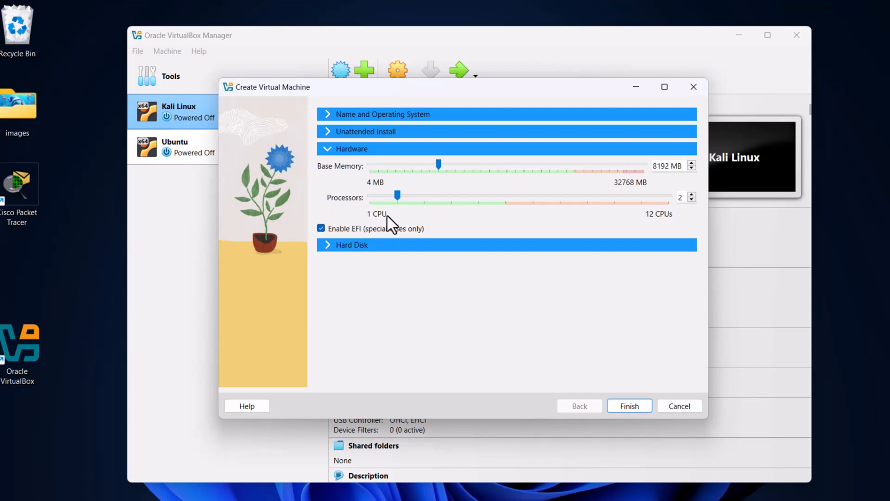
mouse_move(443, 209)
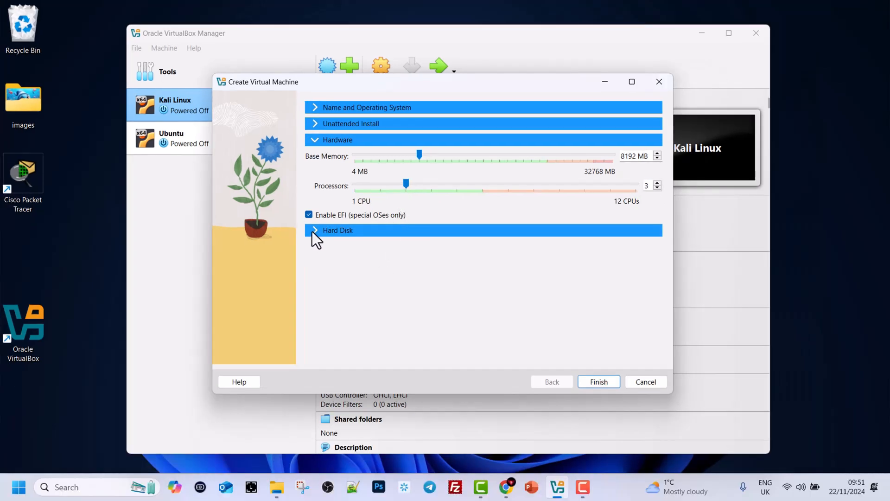
Keep the default 80 GB virtual disk and finish creating the Windows11 machine
left_click(337, 230)
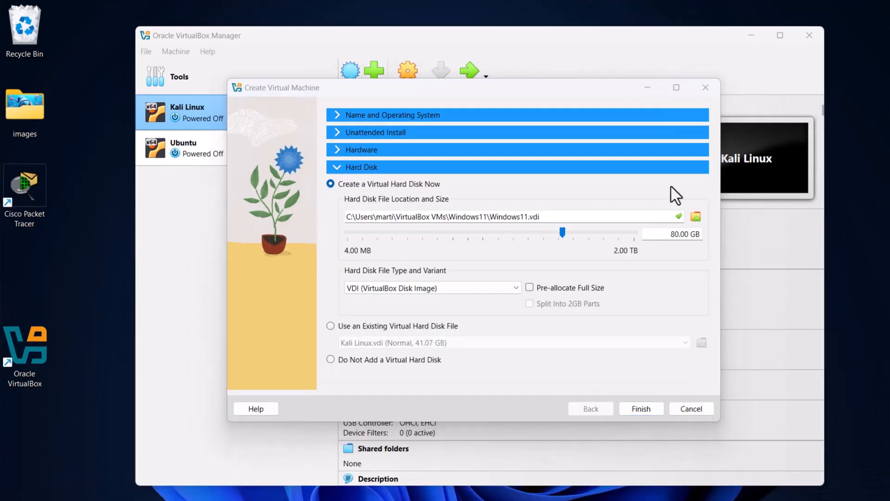
mouse_move(658, 238)
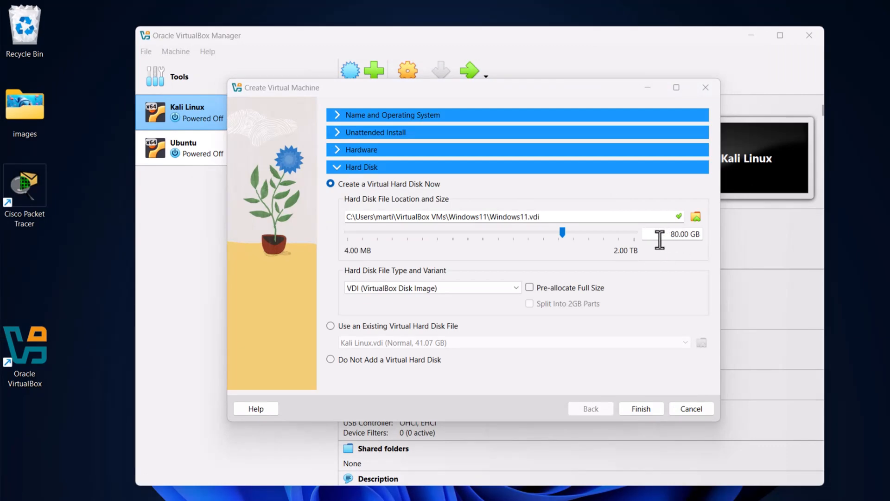
mouse_move(570, 244)
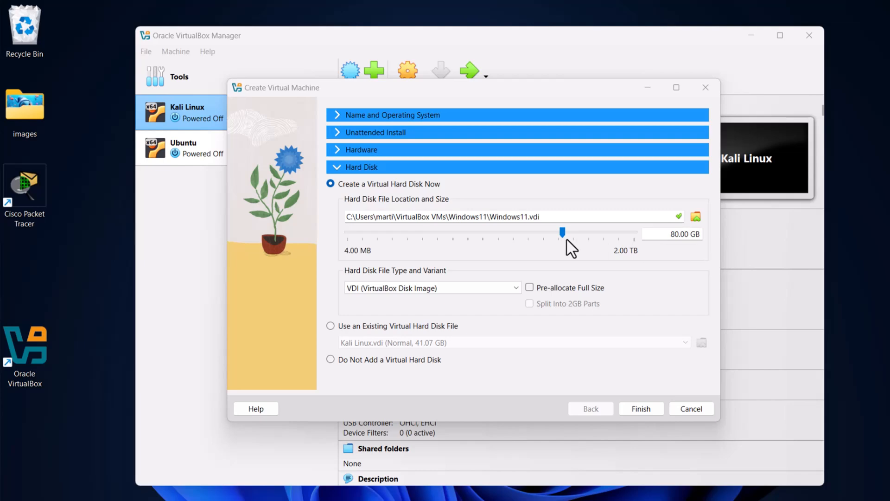
left_click(641, 407)
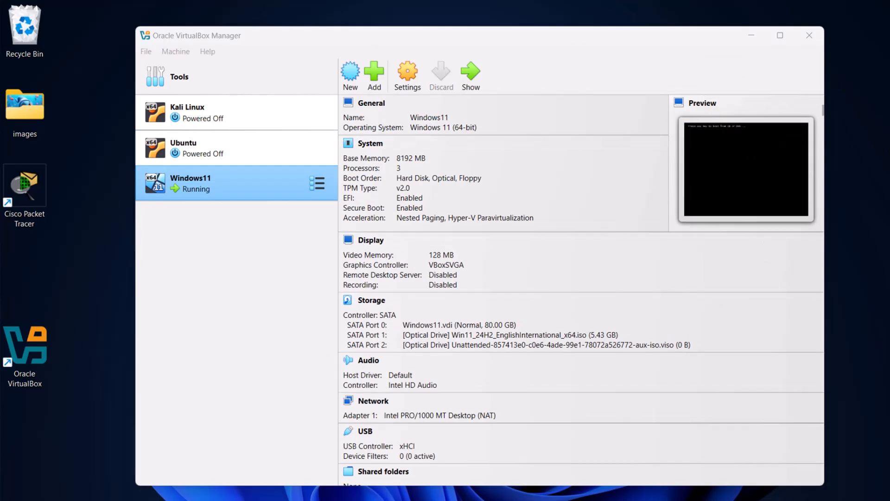
mouse_move(660, 238)
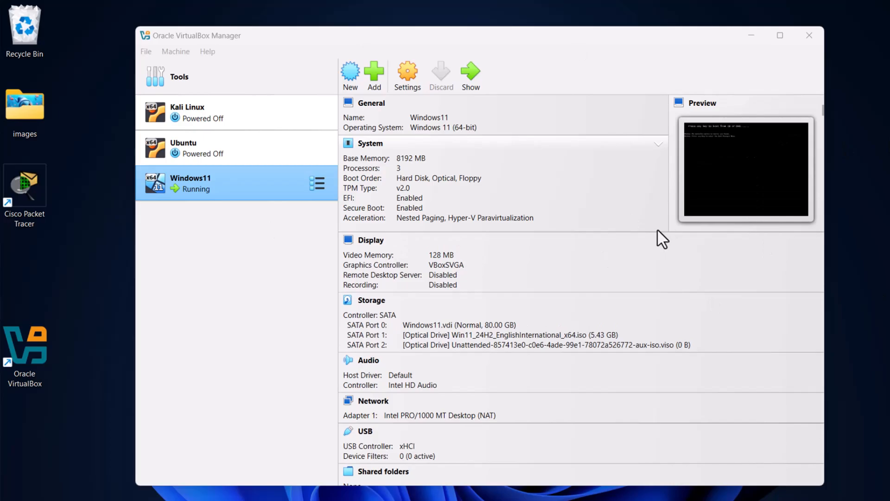
Accept language and keyboard settings, agree everything will be deleted, and continue
left_click(470, 75)
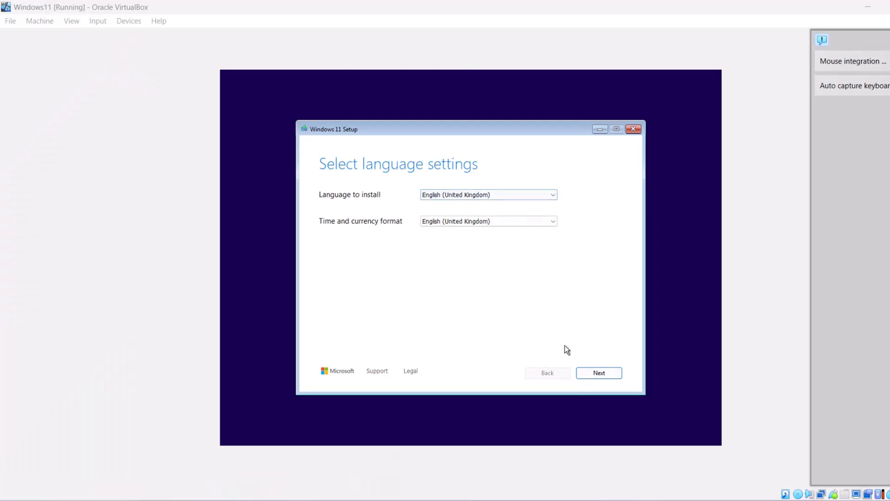
left_click(598, 373)
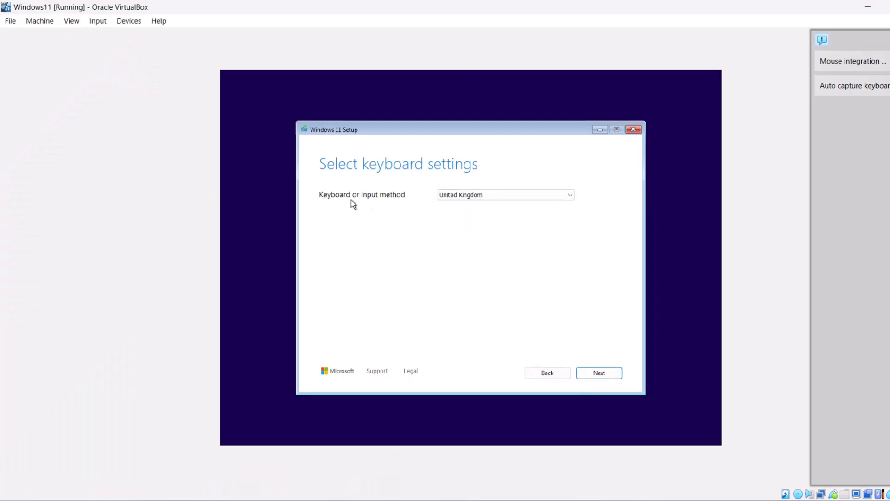
mouse_move(475, 209)
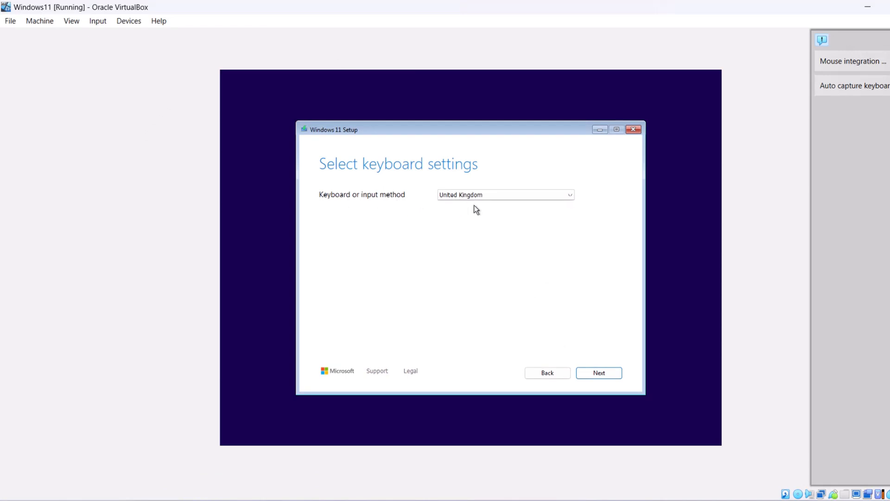
mouse_move(501, 204)
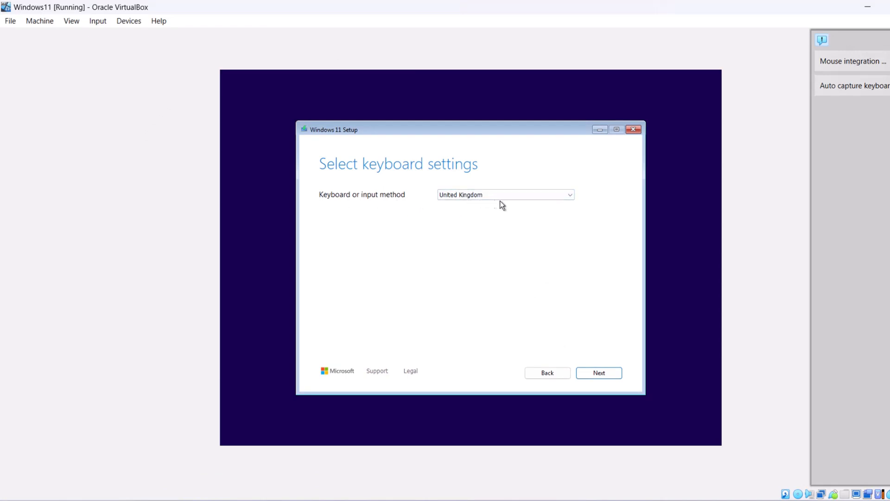
left_click(598, 373)
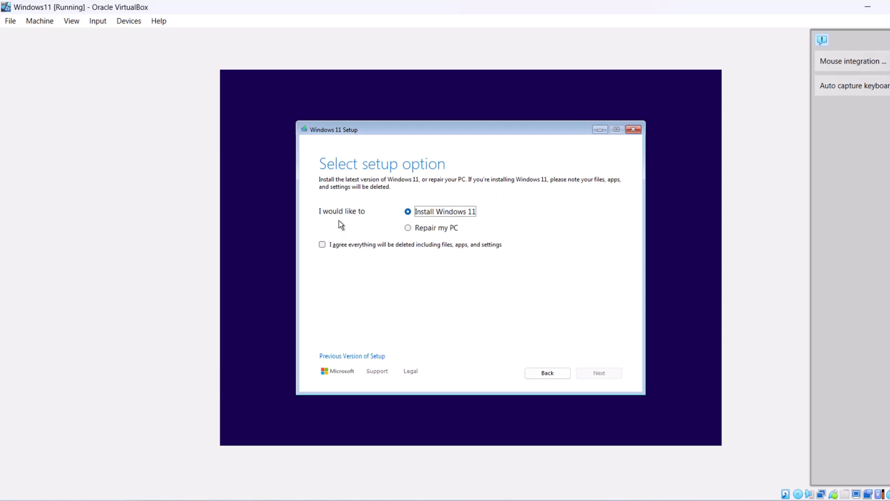
mouse_move(428, 240)
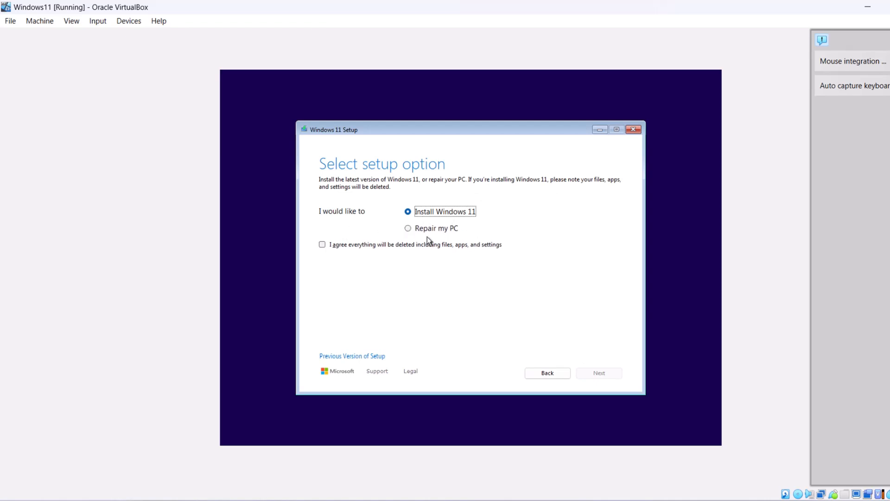
mouse_move(554, 341)
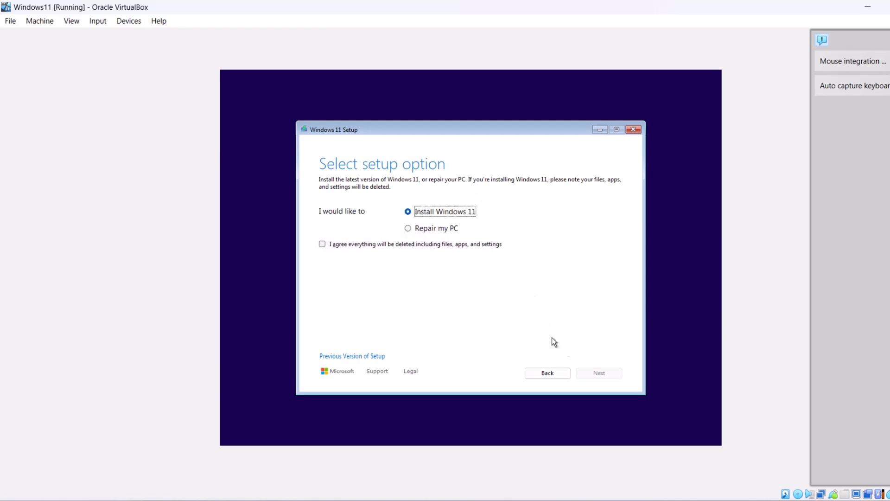
left_click(322, 244)
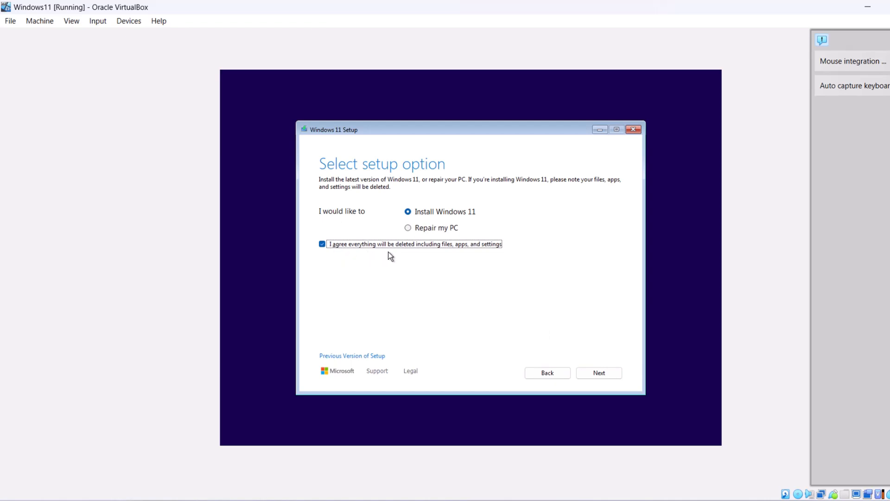
mouse_move(466, 256)
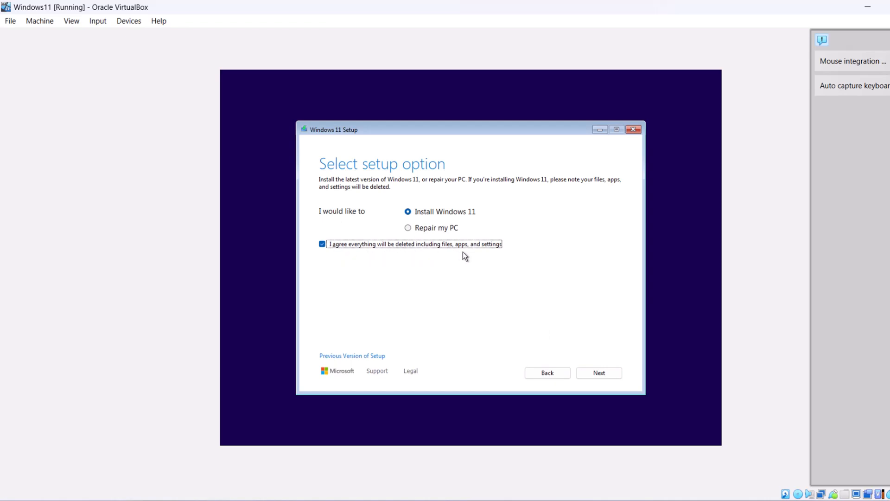
mouse_move(599, 373)
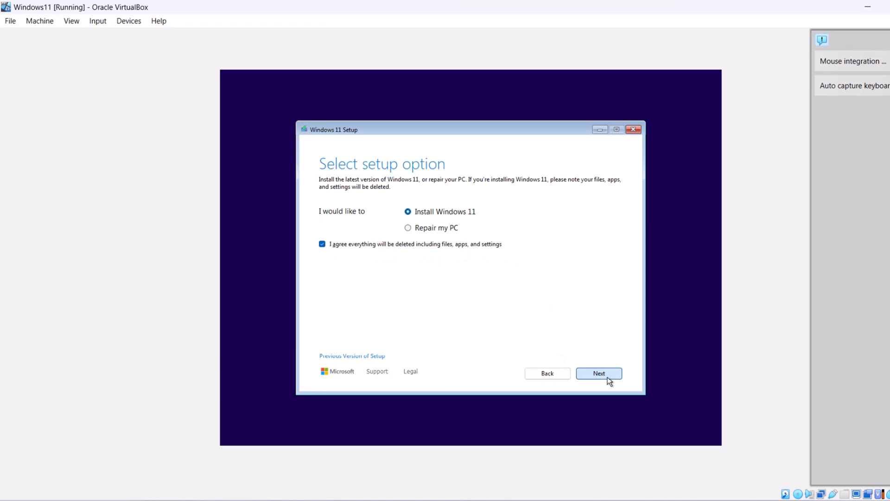
left_click(598, 373)
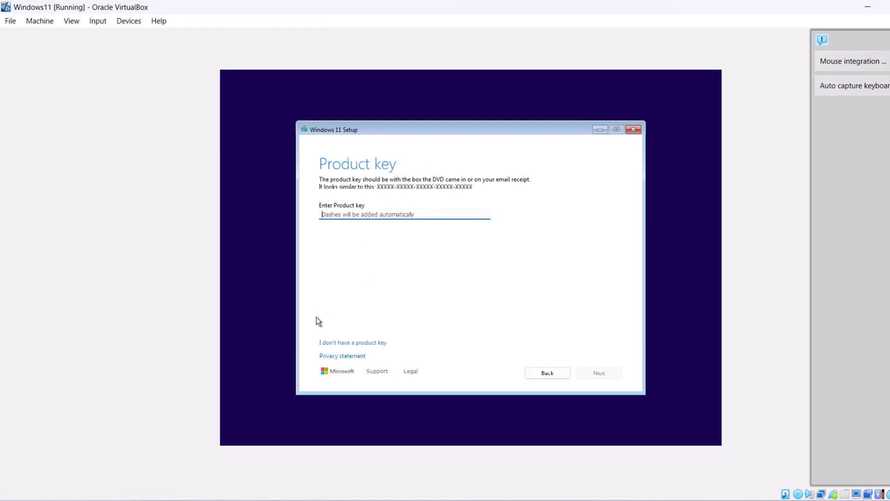
Install Windows 11 Pro without a product key onto the unallocated 80 GB disk
left_click(352, 342)
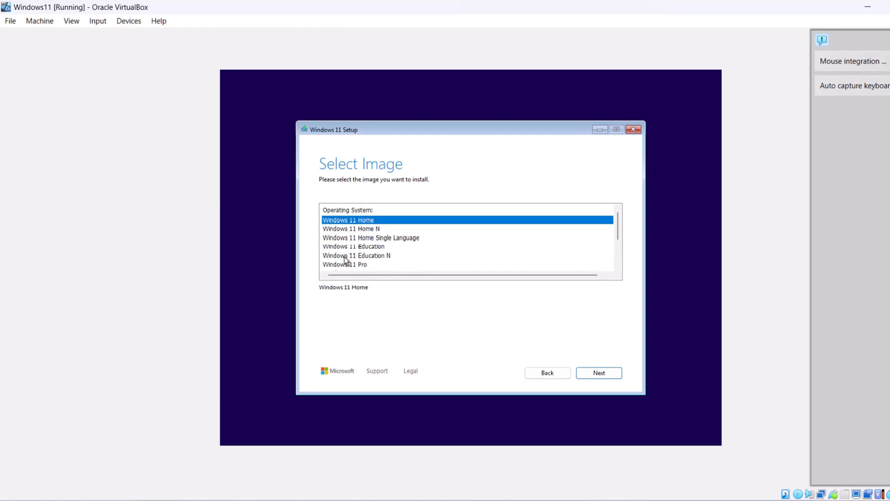
mouse_move(323, 272)
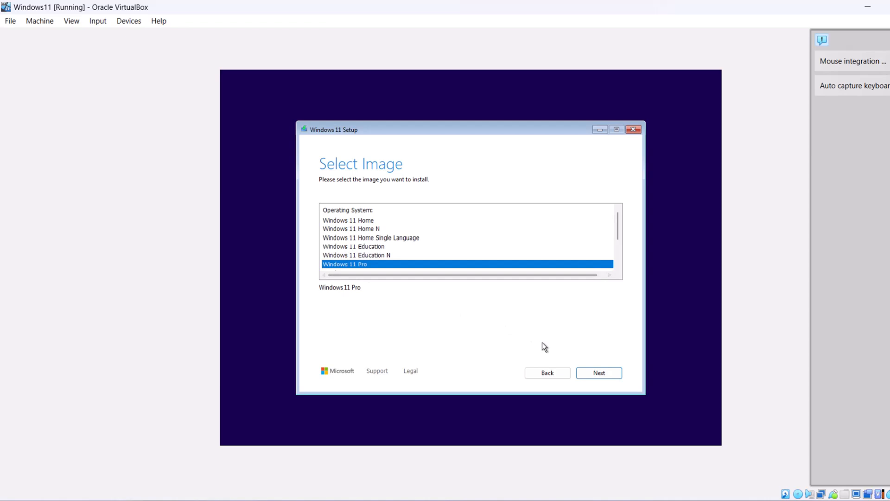
left_click(597, 373)
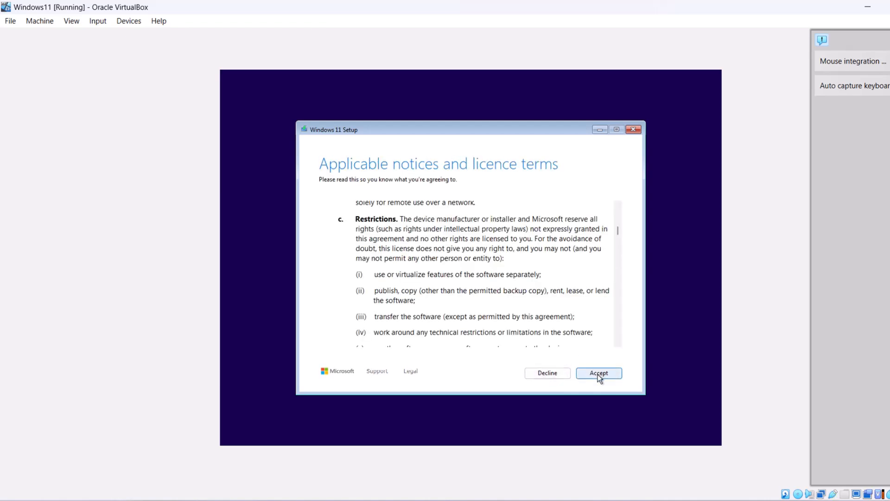
left_click(598, 372)
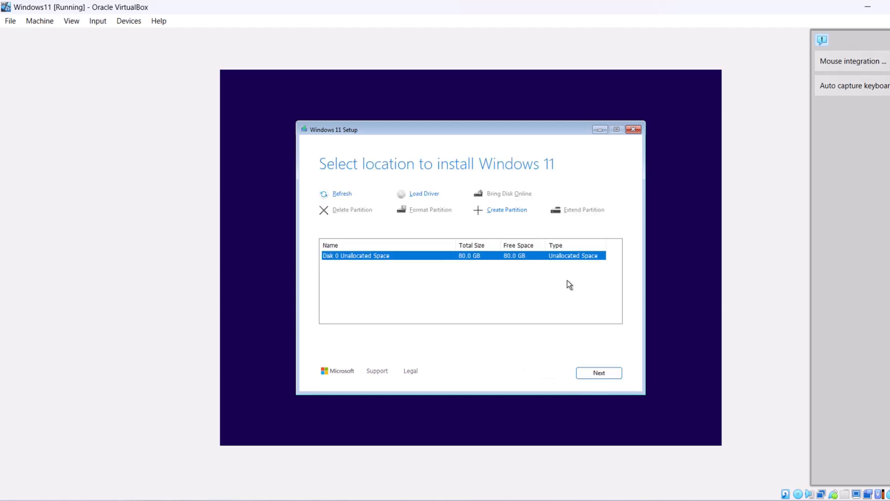
left_click(598, 373)
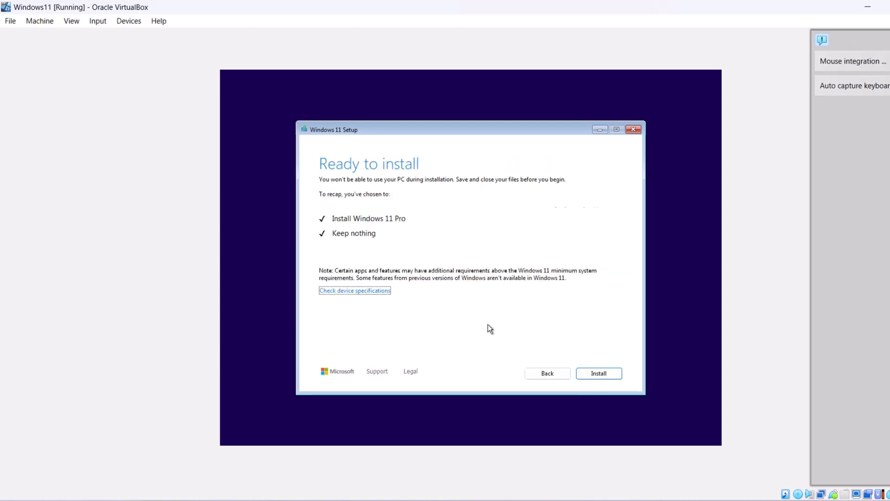
left_click(598, 373)
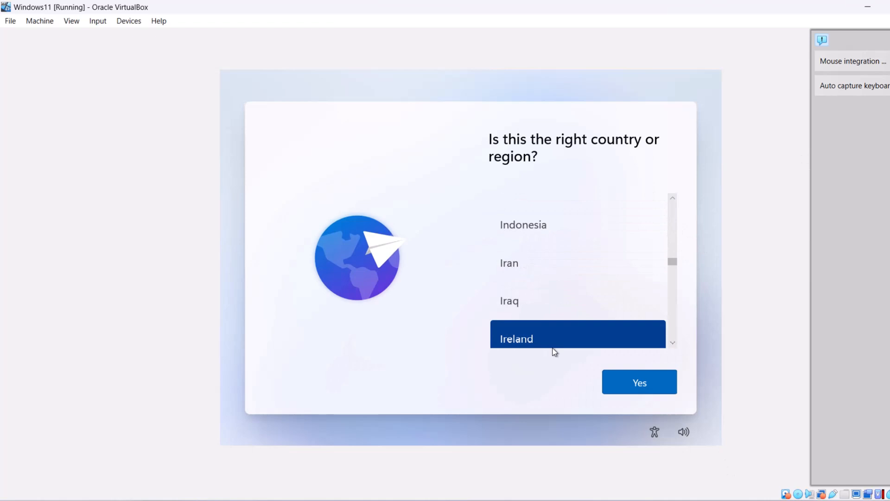
Confirm Ireland region and United Kingdom keyboard, skip extra layout and device naming
left_click(637, 381)
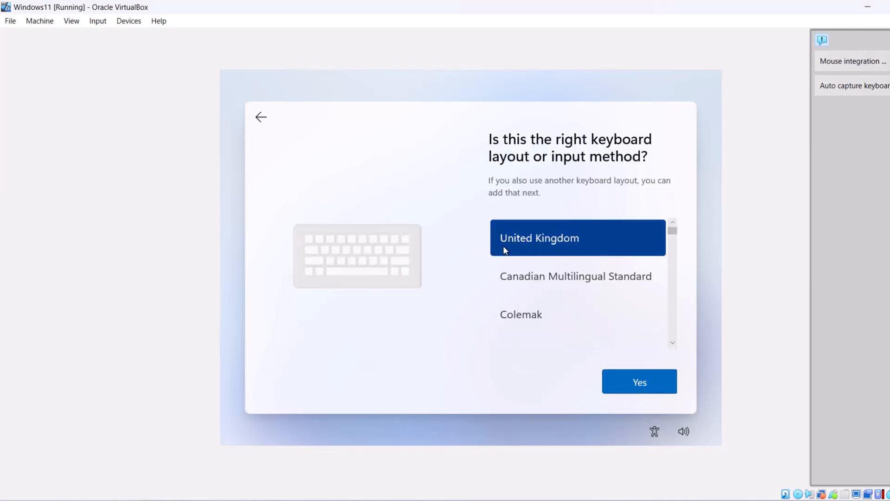
mouse_move(634, 391)
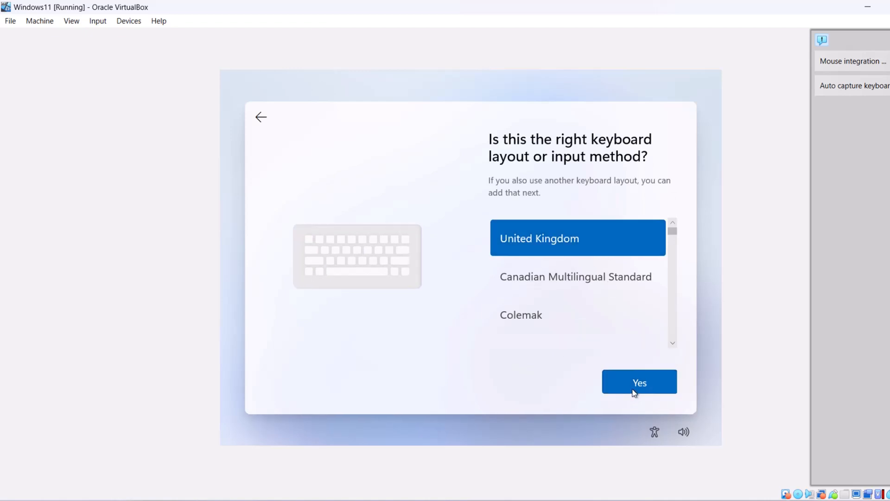
left_click(638, 381)
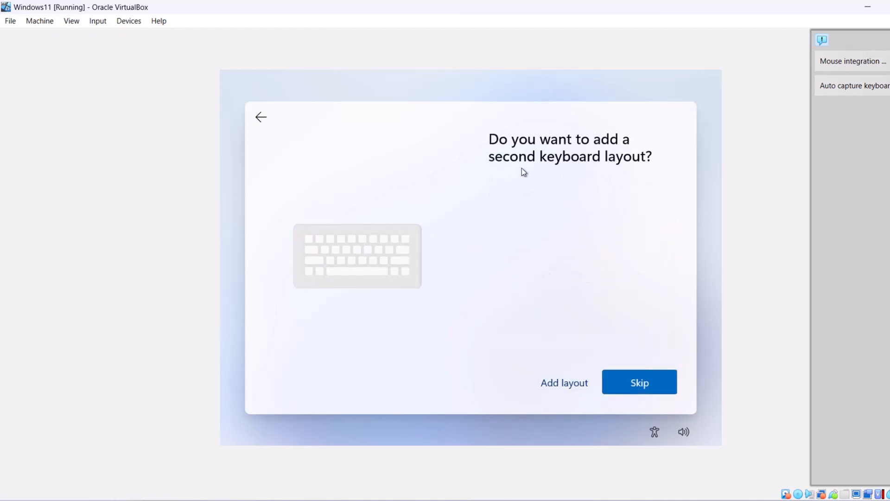
mouse_move(564, 382)
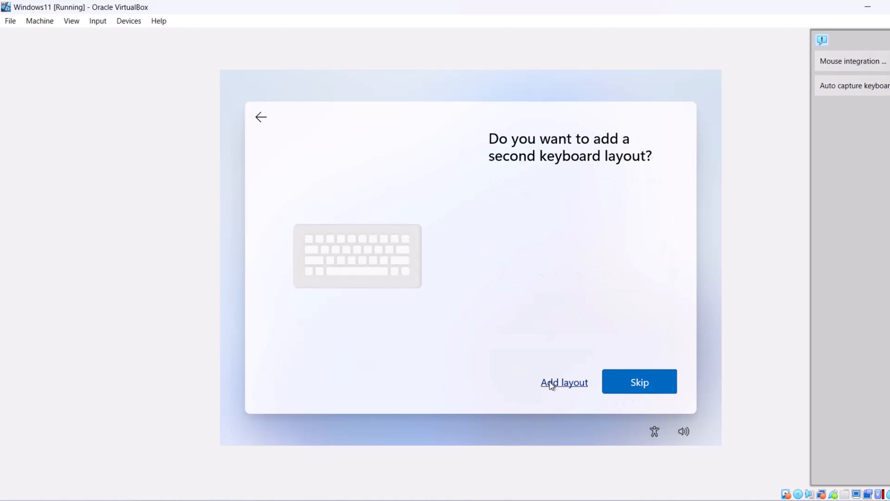
left_click(638, 381)
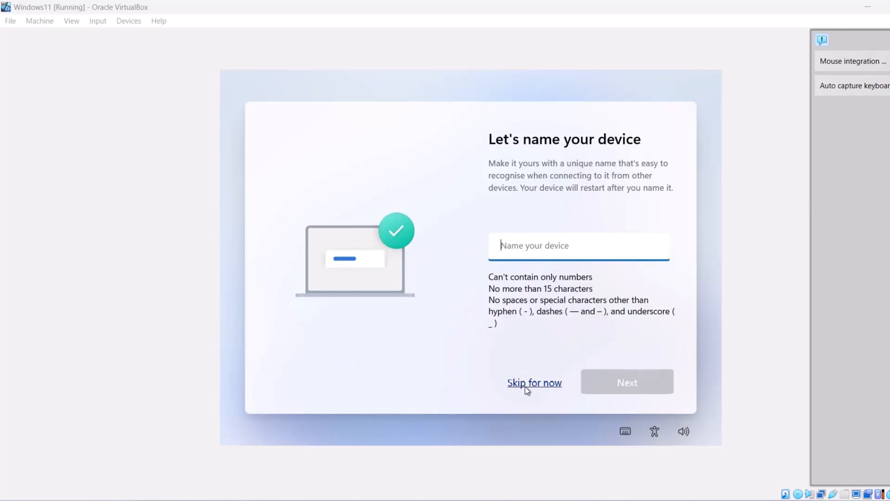
left_click(534, 381)
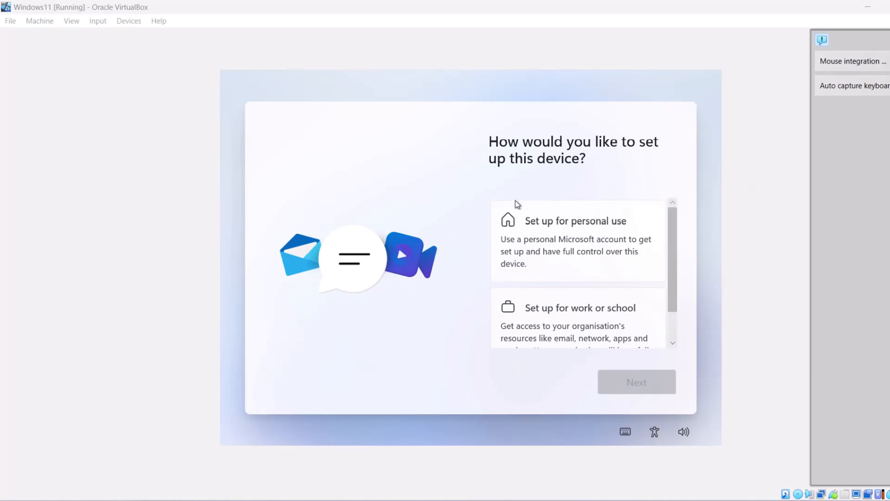
Choose Set up for personal use and continue to the sign-in prompt
left_click(577, 241)
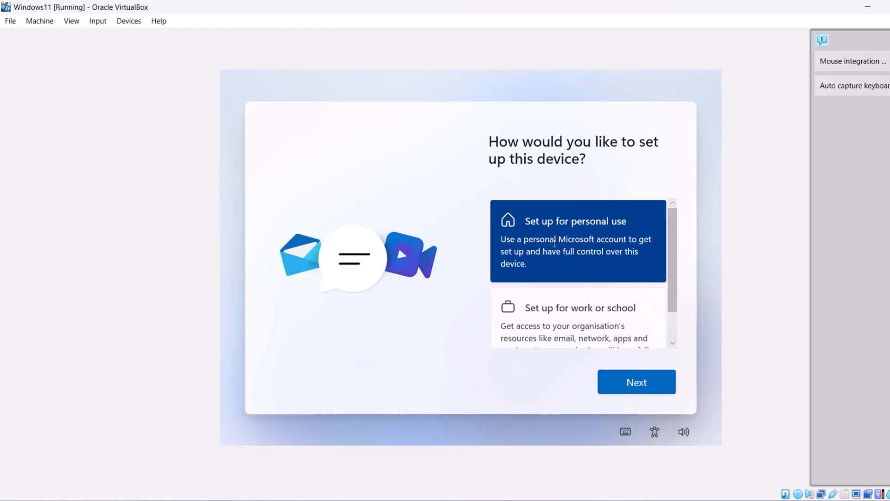
left_click(636, 381)
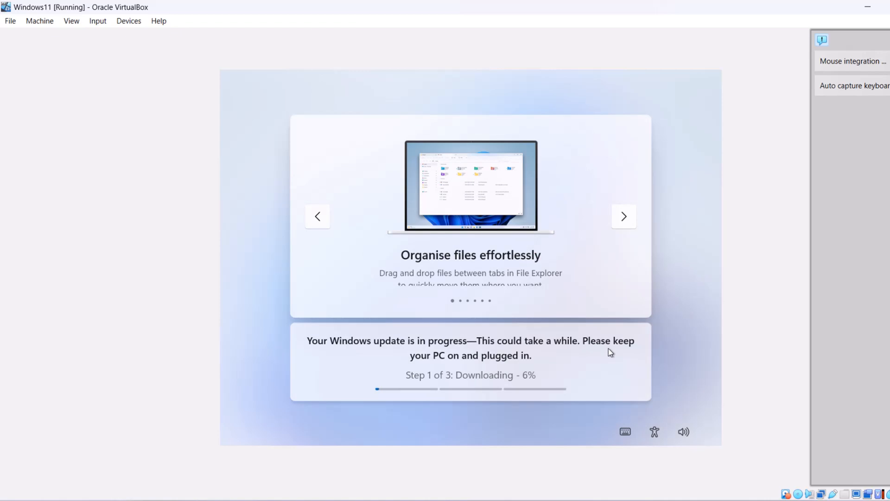
left_click(623, 216)
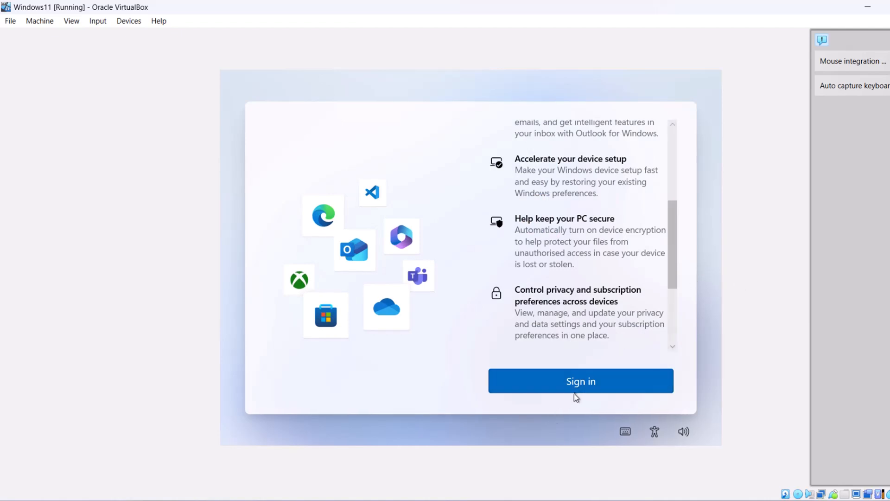
Sign in with the Microsoft account and continue to location privacy settings
left_click(580, 381)
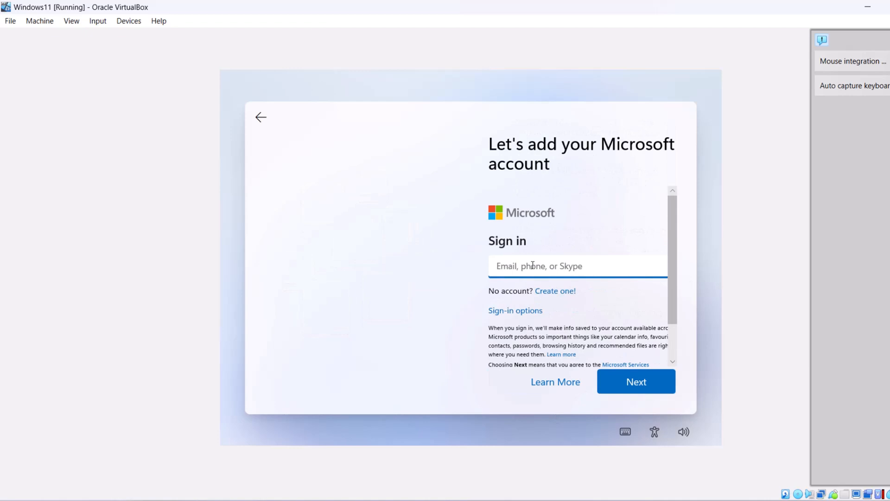
left_click(635, 381)
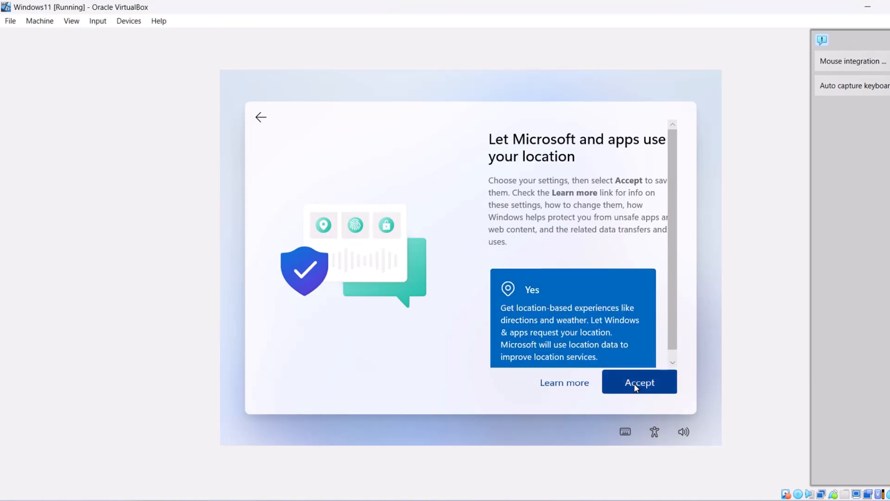
Accept the location settings and turn Find my device on
left_click(639, 382)
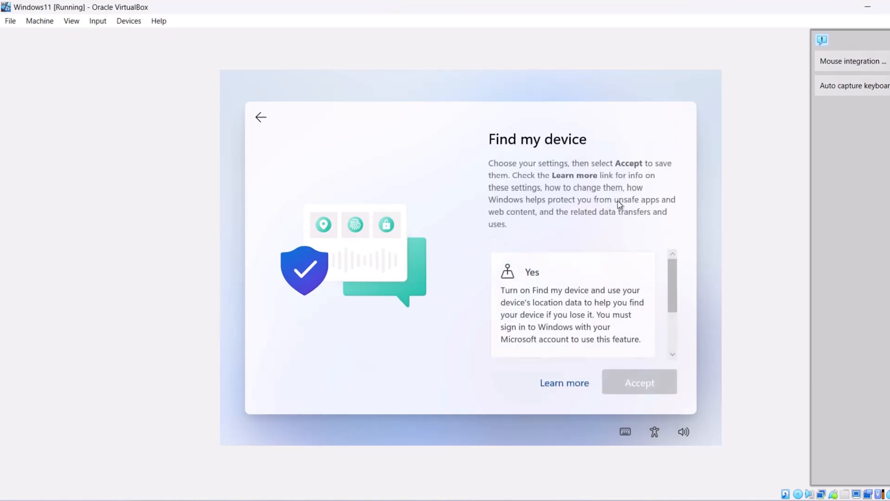
left_click(570, 305)
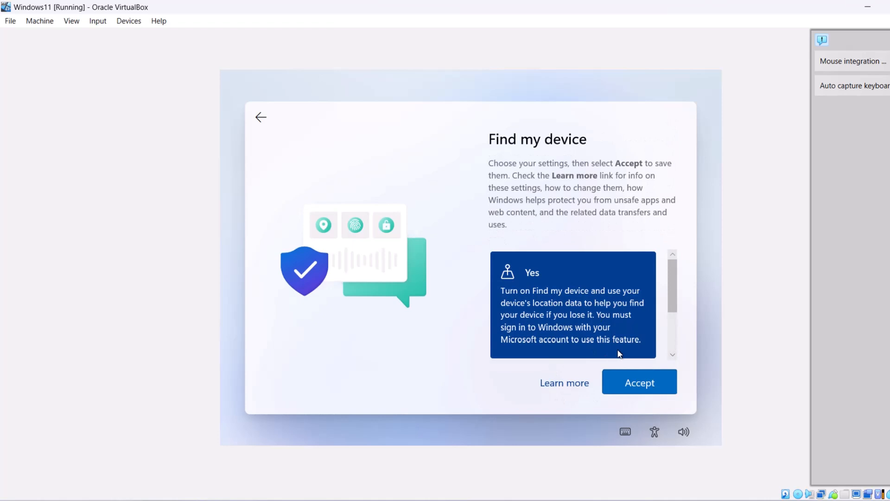
scroll("down", 3)
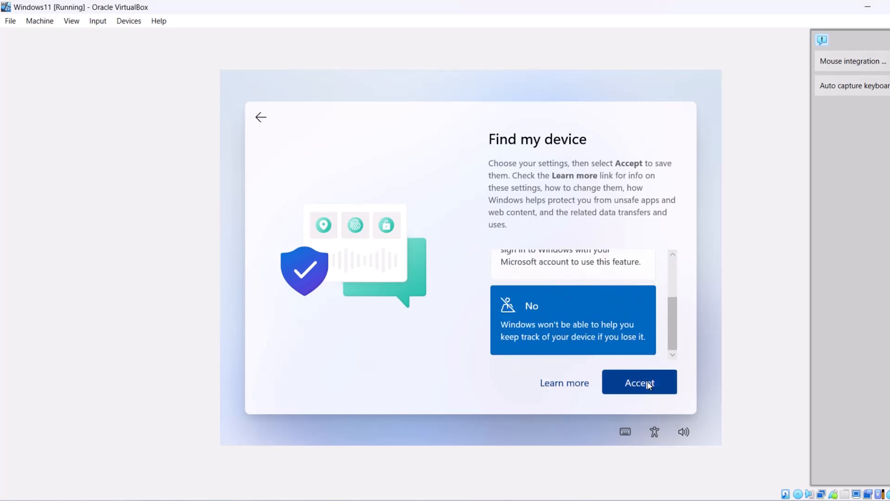
left_click(638, 382)
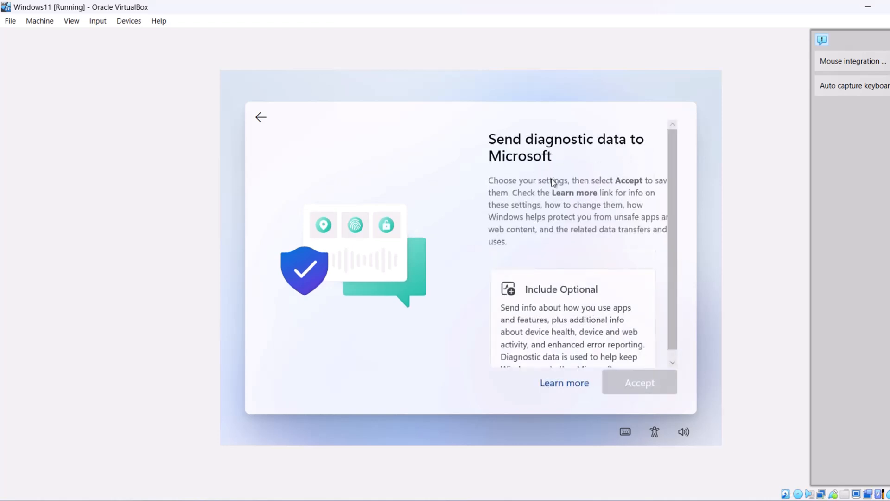
Send Required only diagnostic data and answer the tailored experiences page to finish setup
scroll("down", 3)
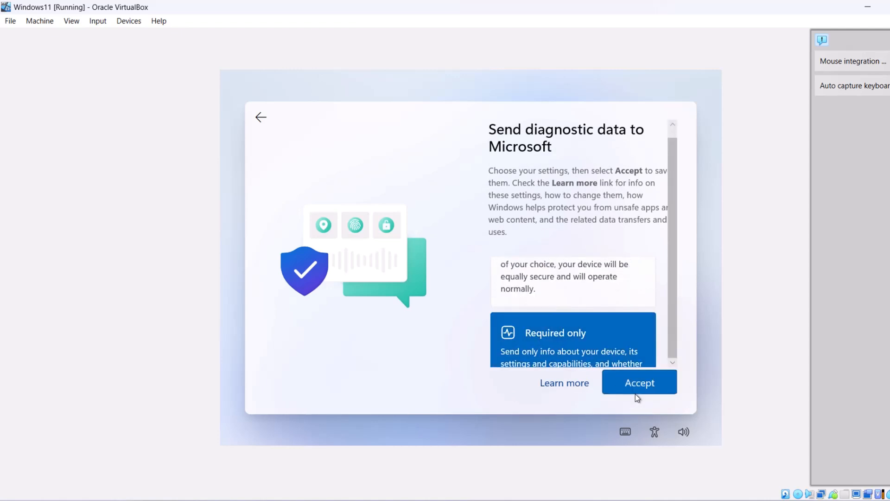
left_click(638, 381)
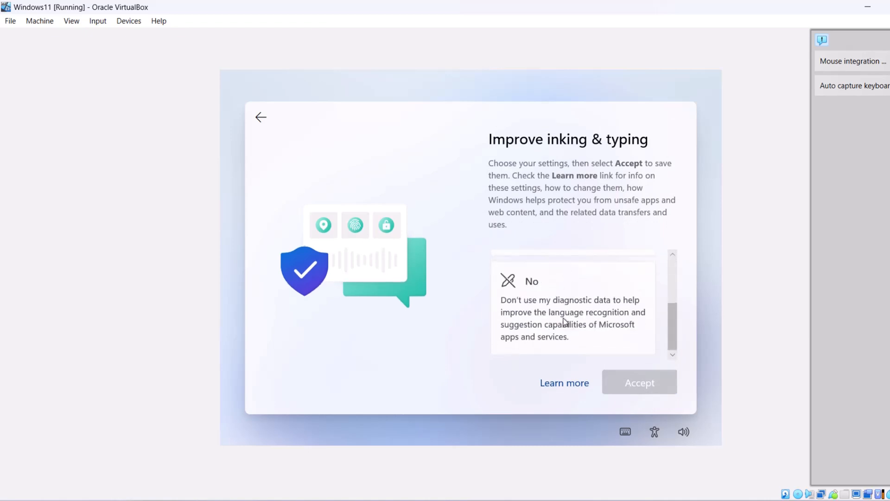
scroll("up", 3)
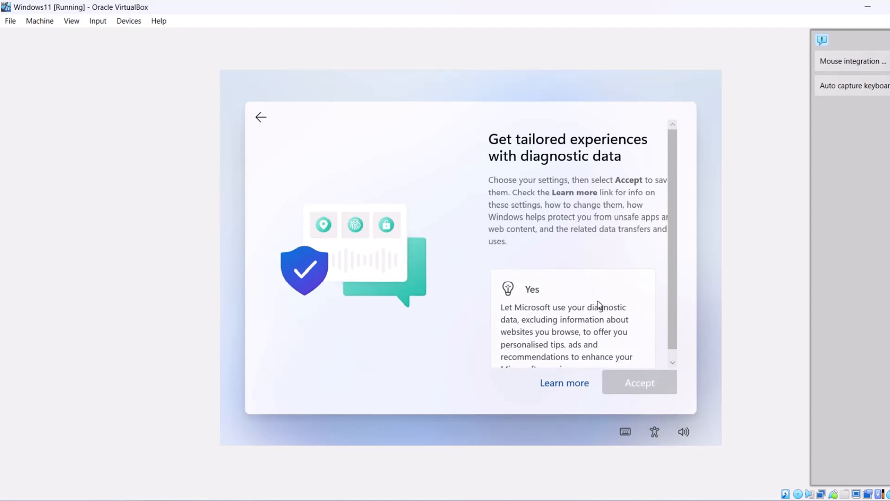
scroll("down", 3)
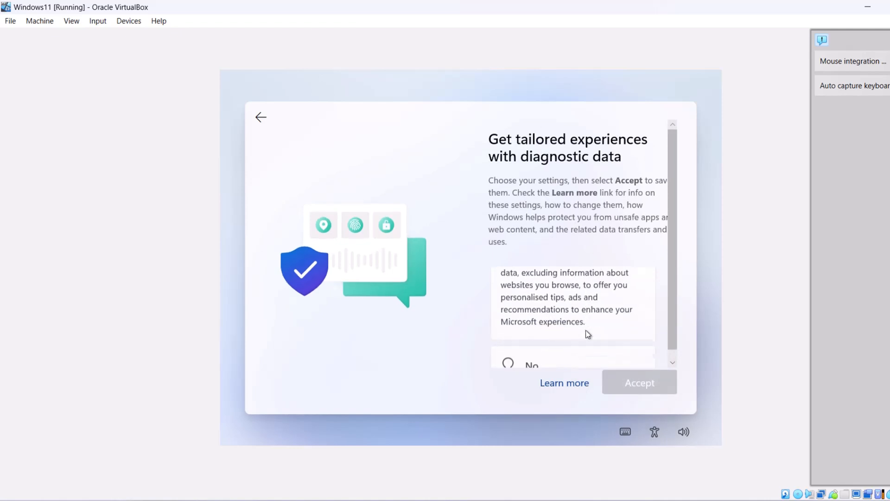
left_click(638, 382)
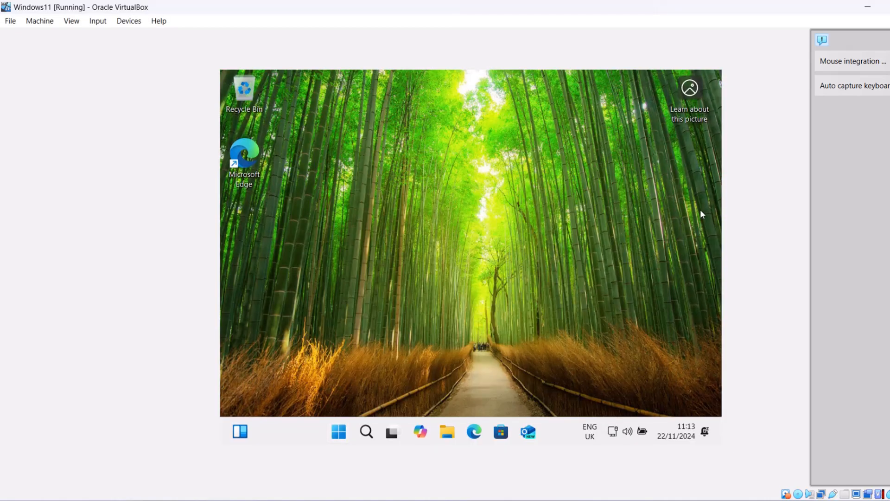
mouse_move(433, 239)
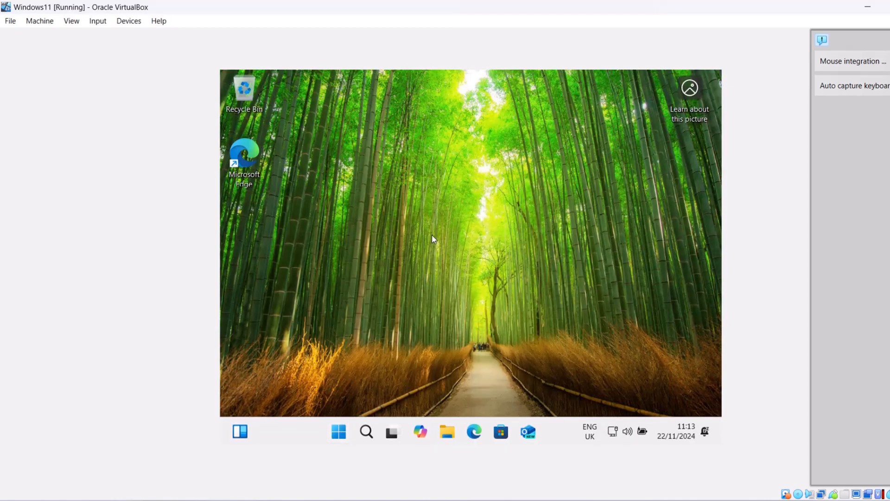
mouse_move(342, 186)
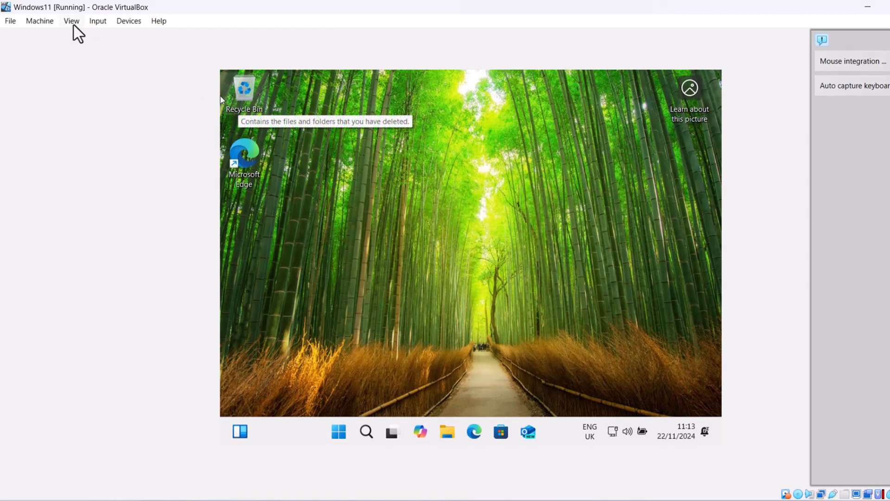
Switch the Windows 11 VM to Full-screen Mode from the View menu
left_click(71, 20)
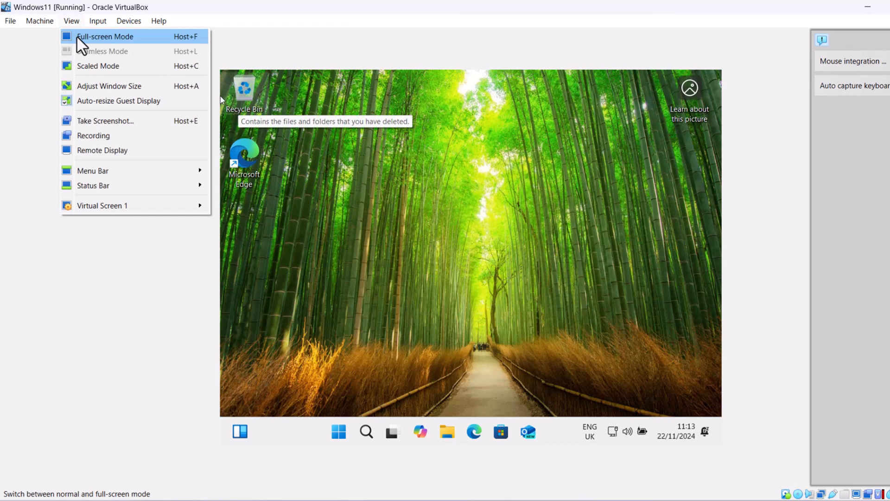
left_click(105, 36)
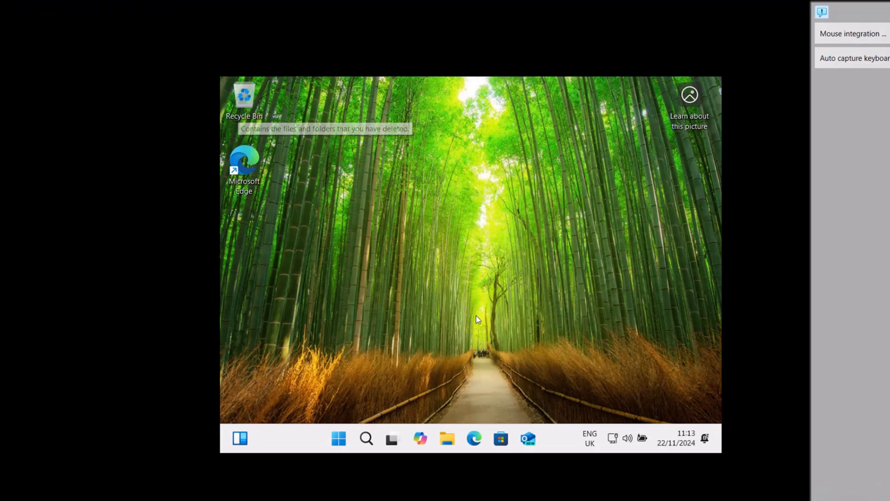
mouse_move(548, 240)
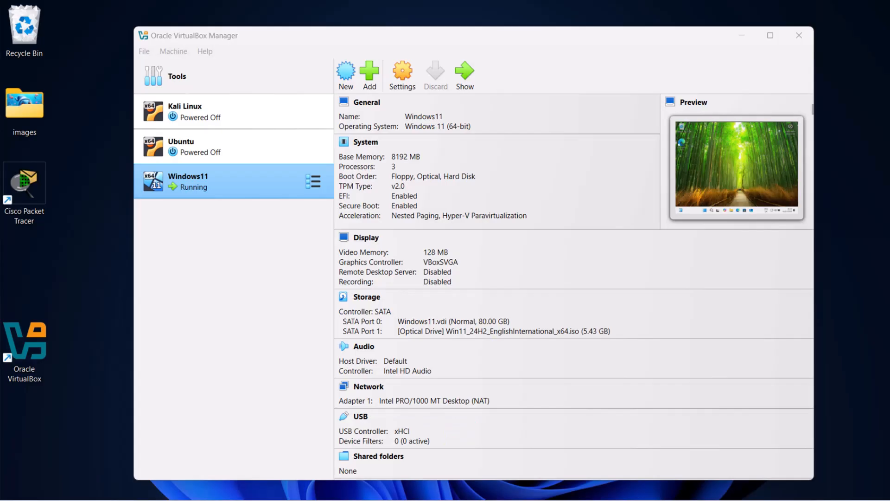
Bring the Windows11 VM window back and insert the Guest Additions CD image
left_click(464, 75)
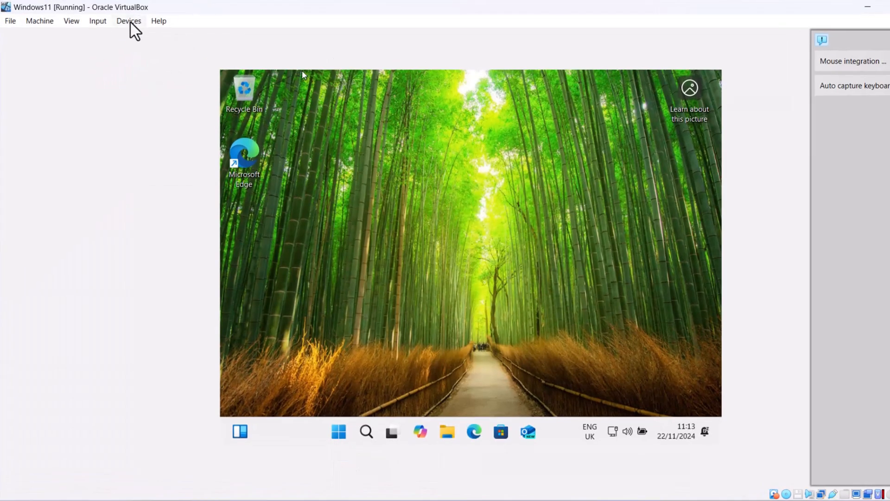
left_click(128, 21)
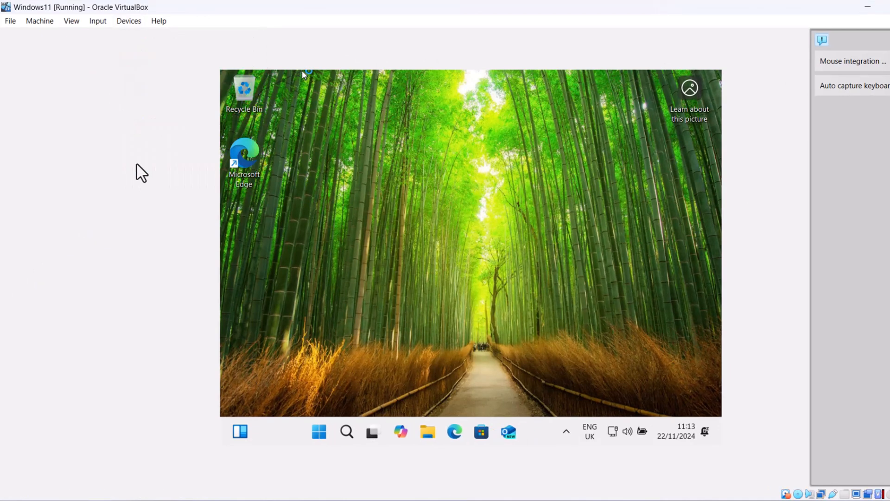
mouse_move(385, 433)
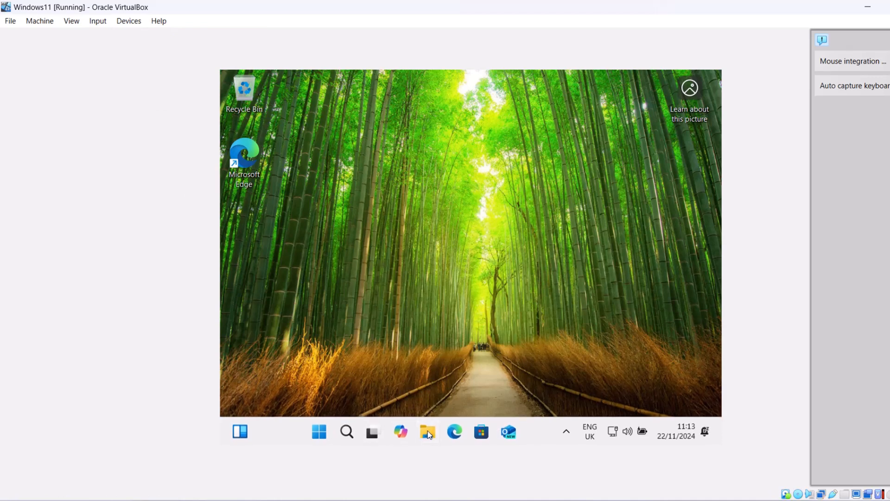
Browse This PC in File Explorer to the VirtualBox Guest Additions CD Drive (D:)
left_click(428, 431)
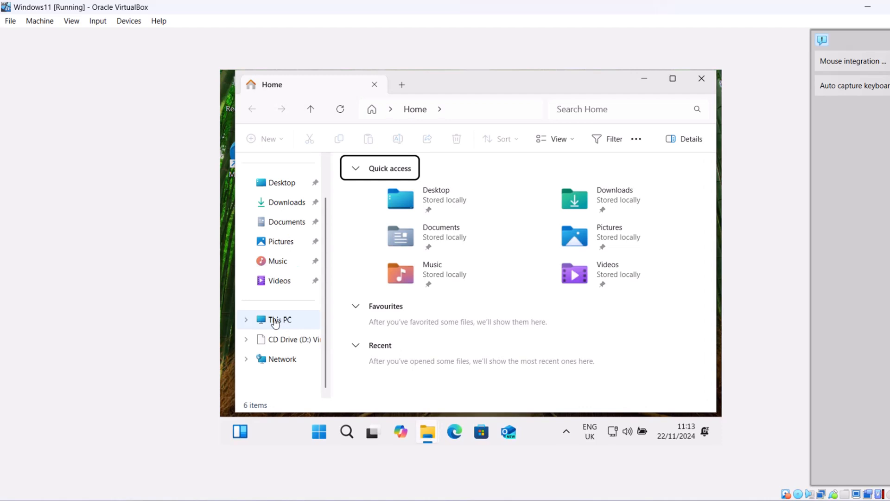
left_click(279, 319)
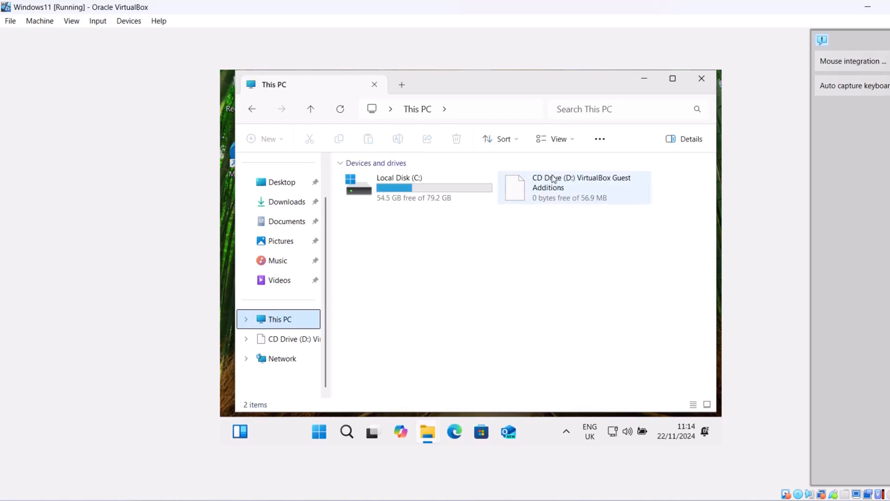
mouse_move(580, 194)
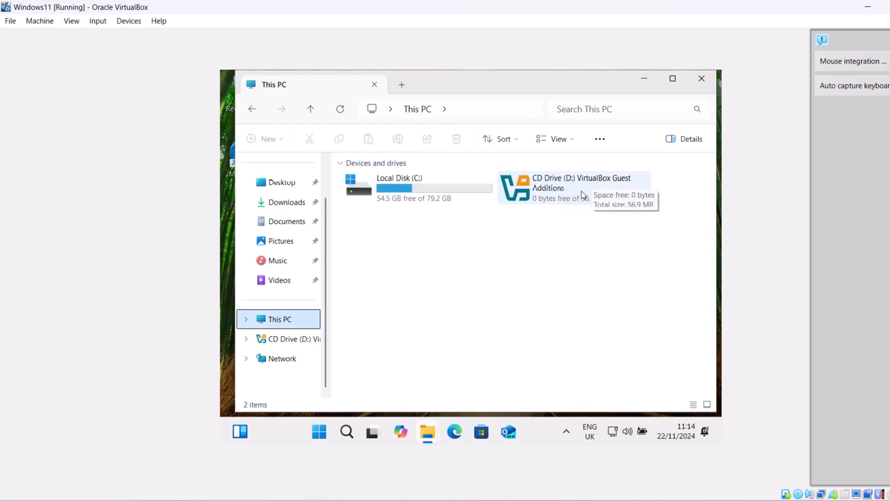
double_click(572, 187)
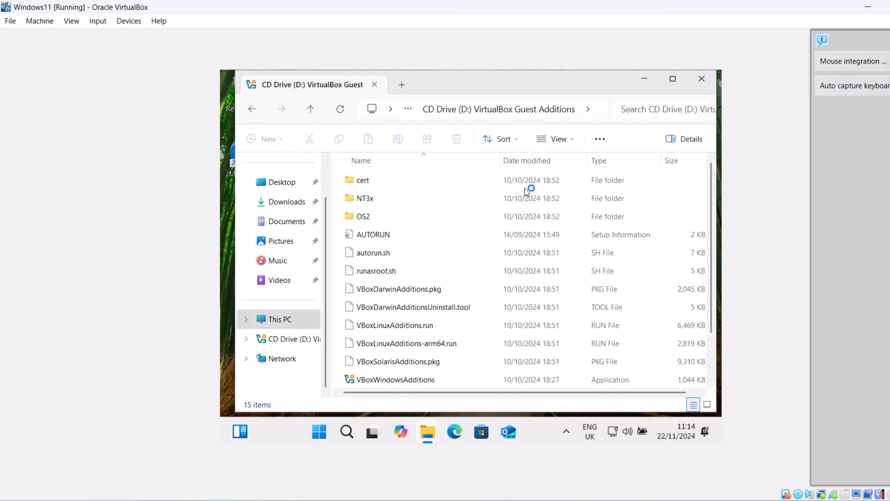
Run the VBoxWindowsAdditions installer from the CD drive
scroll("down", 3)
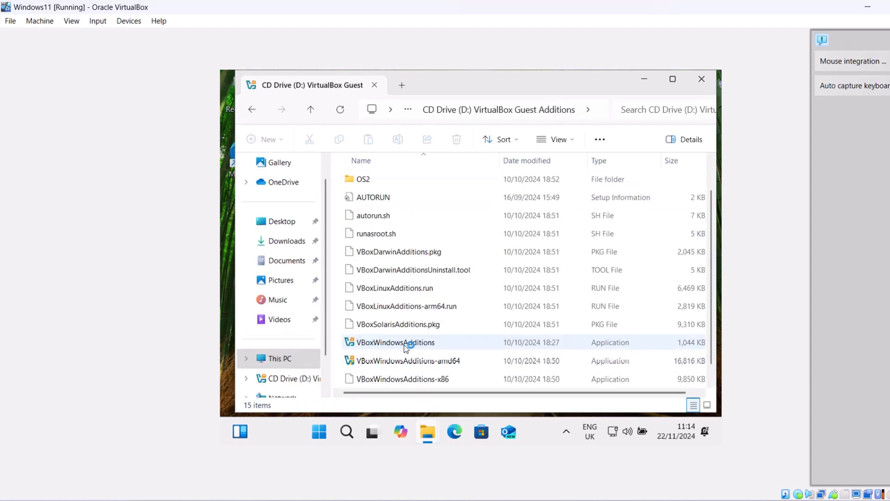
left_click(395, 343)
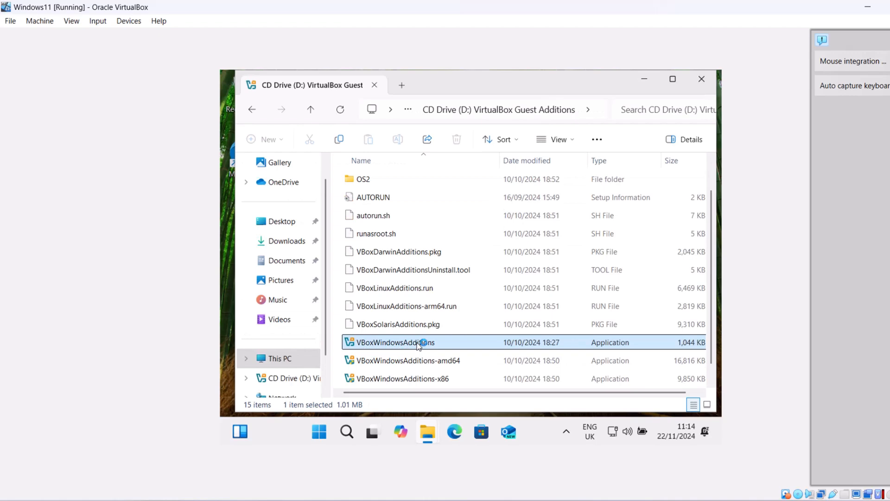
double_click(395, 342)
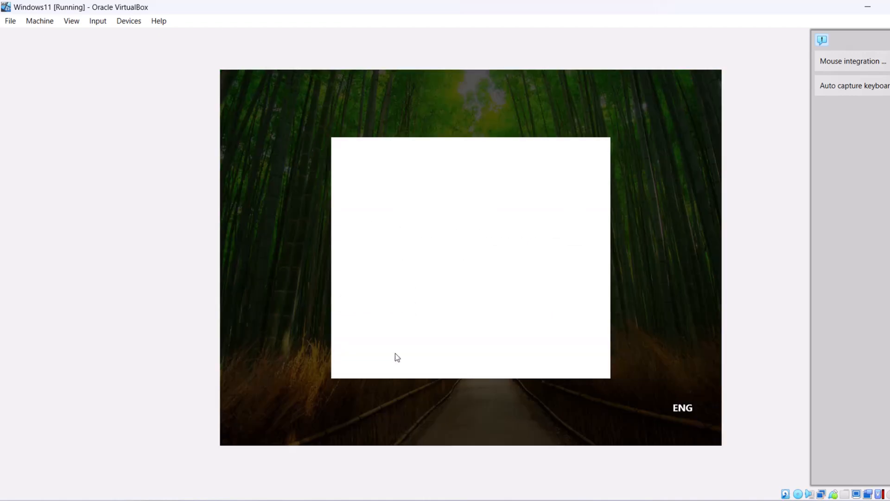
Install Guest Additions 7.1.4 to the default folder, reboot now, then request full-screen mode
left_click(537, 345)
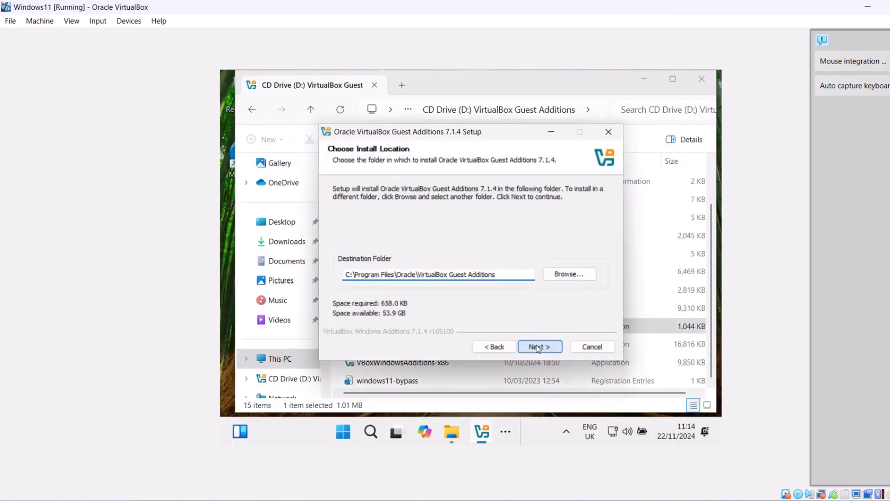
left_click(538, 346)
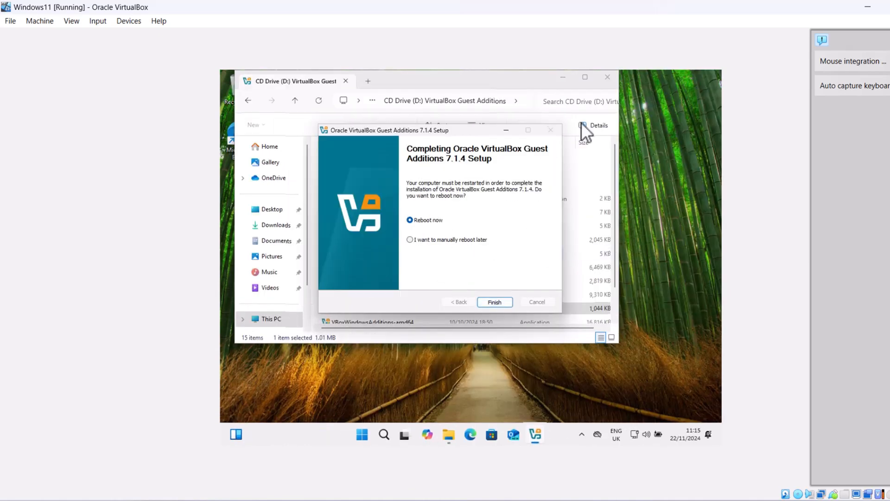
left_click(493, 301)
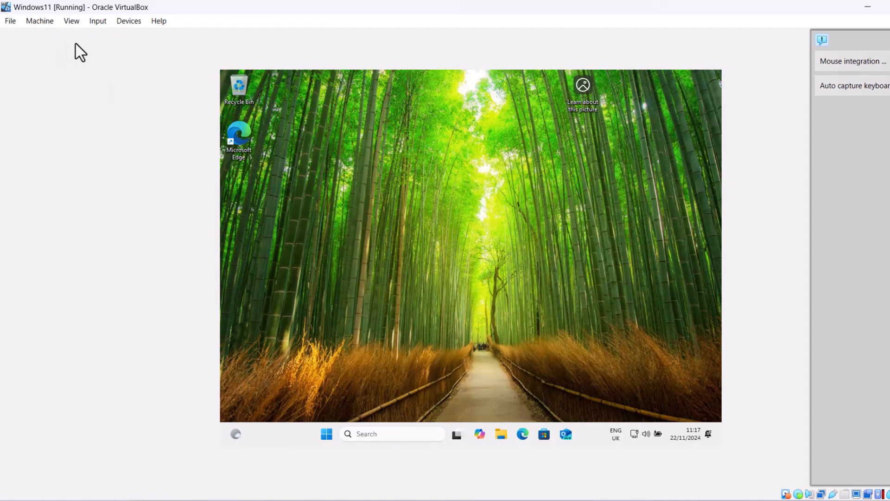
left_click(71, 22)
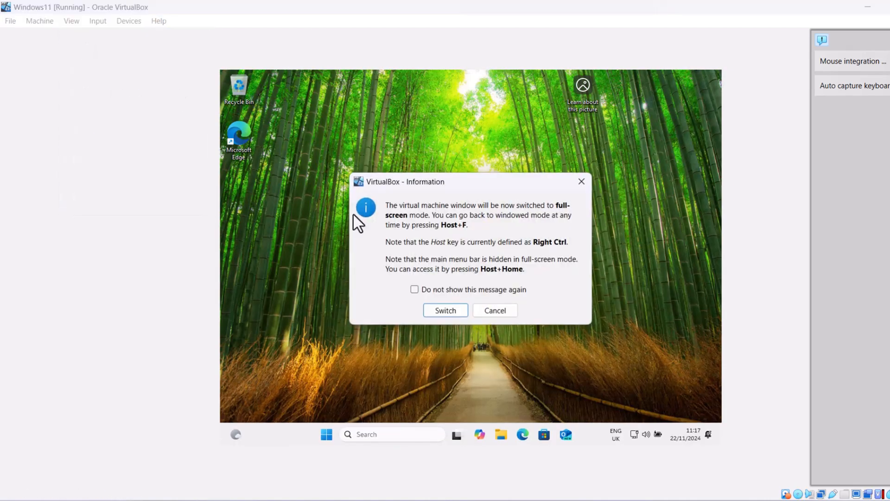